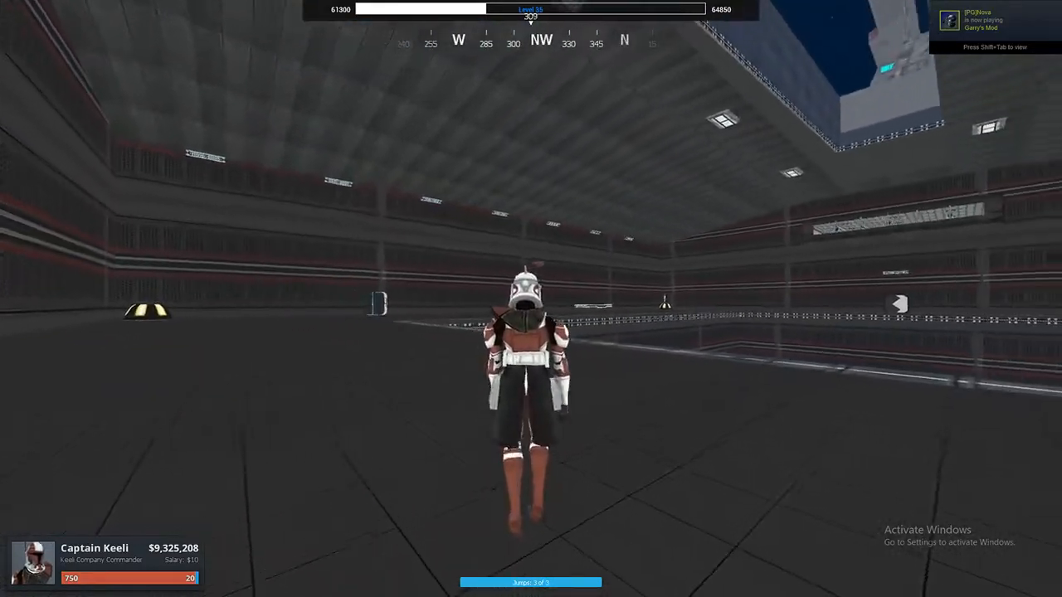
mouse_move(531, 299)
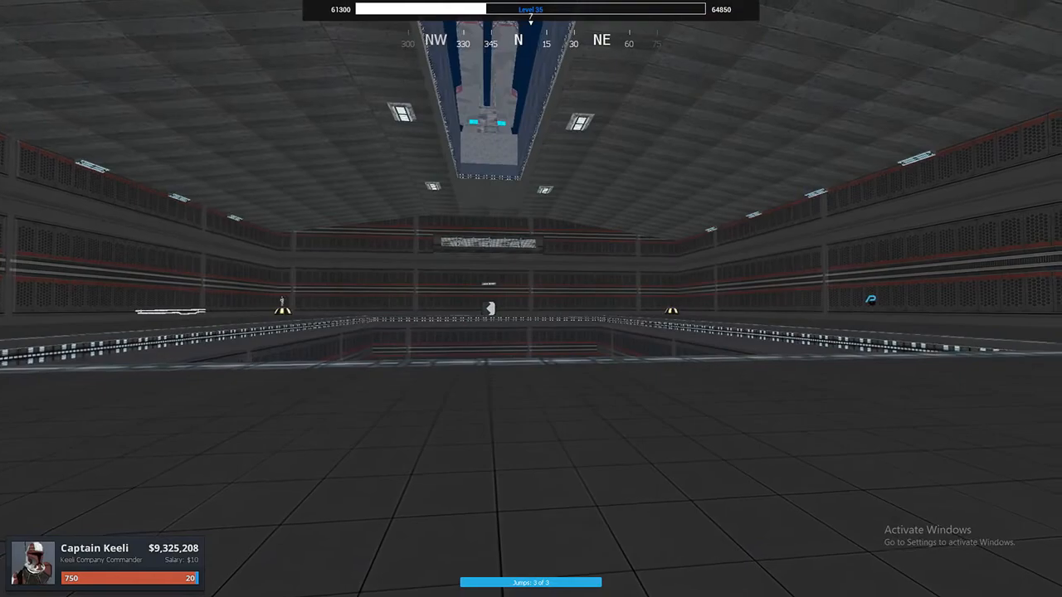
mouse_move(531, 299)
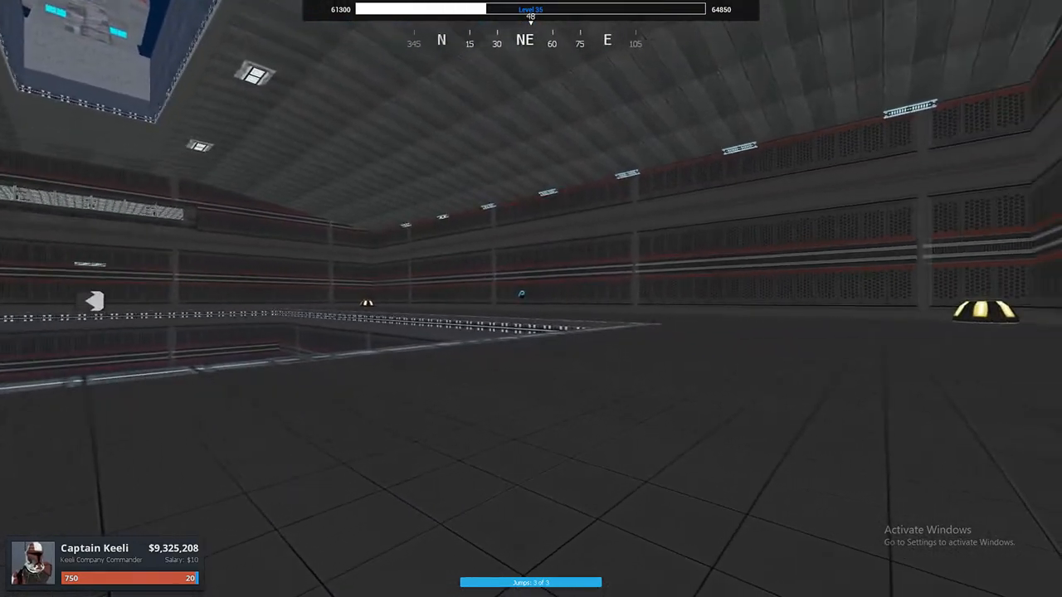
mouse_move(531, 299)
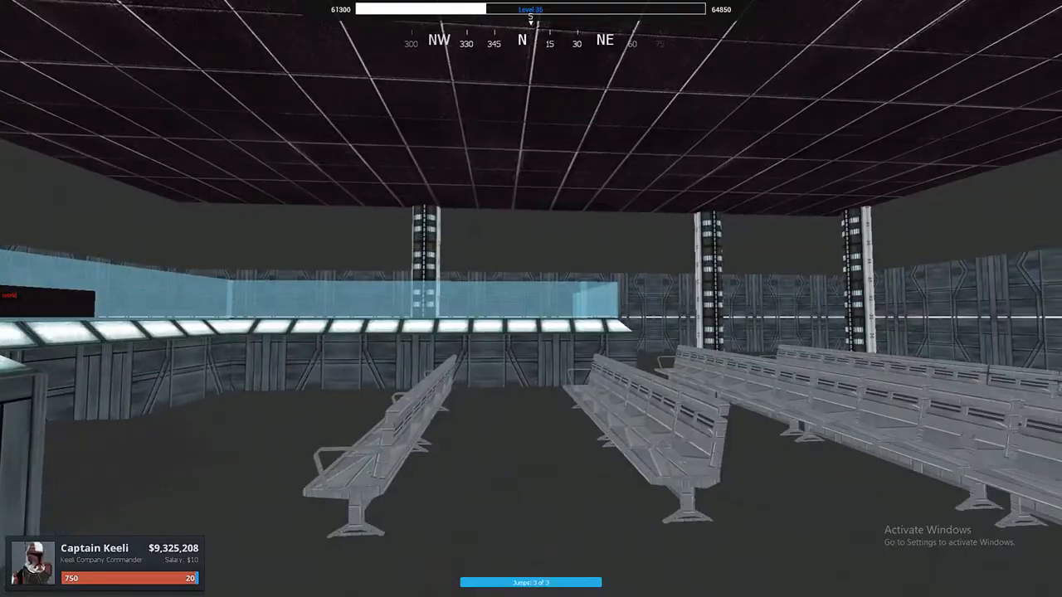
mouse_move(531, 299)
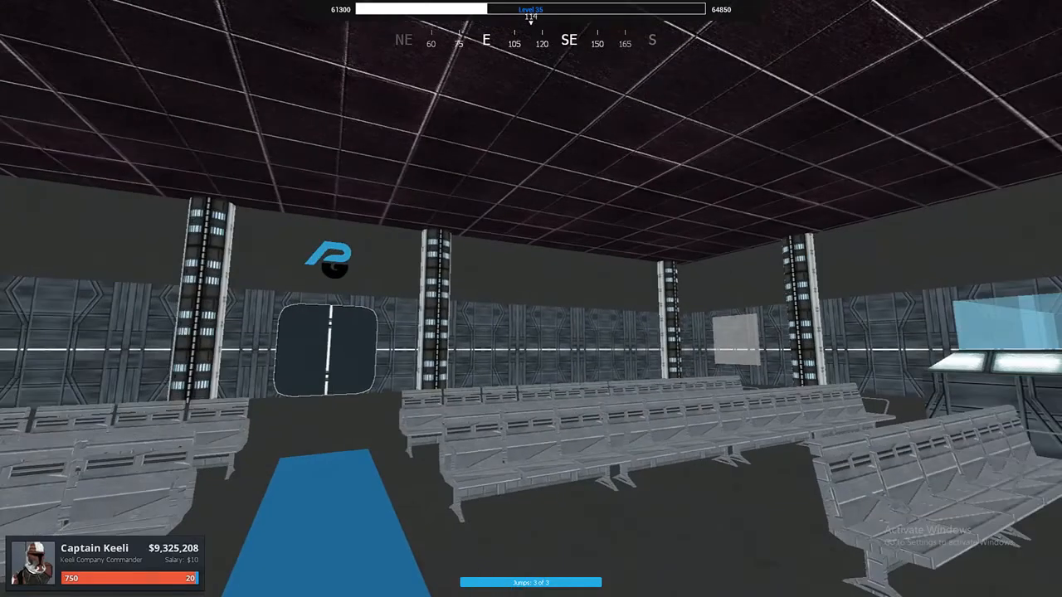
mouse_move(531, 298)
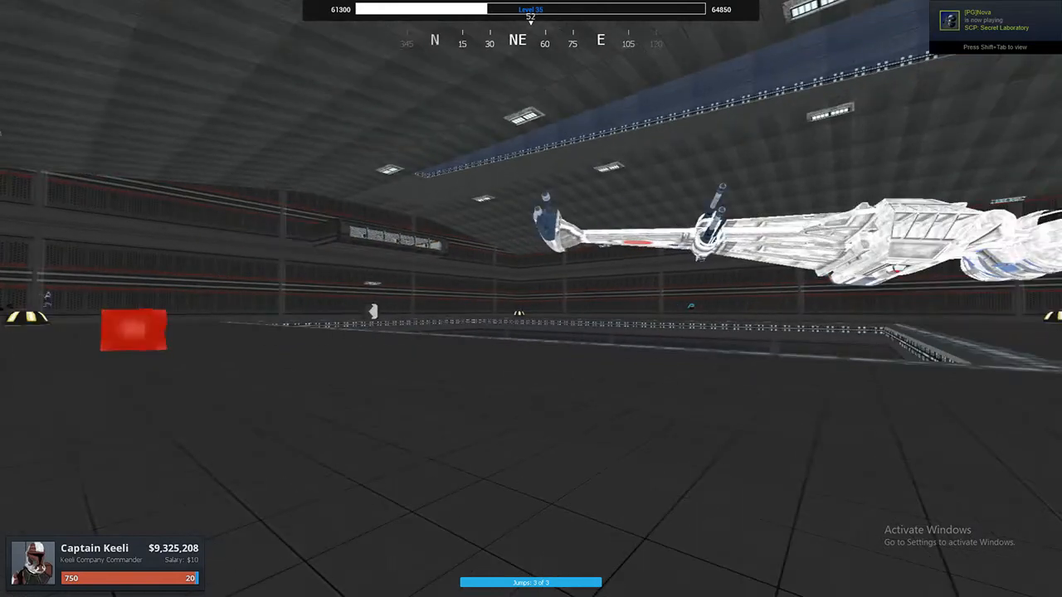
key(tab)
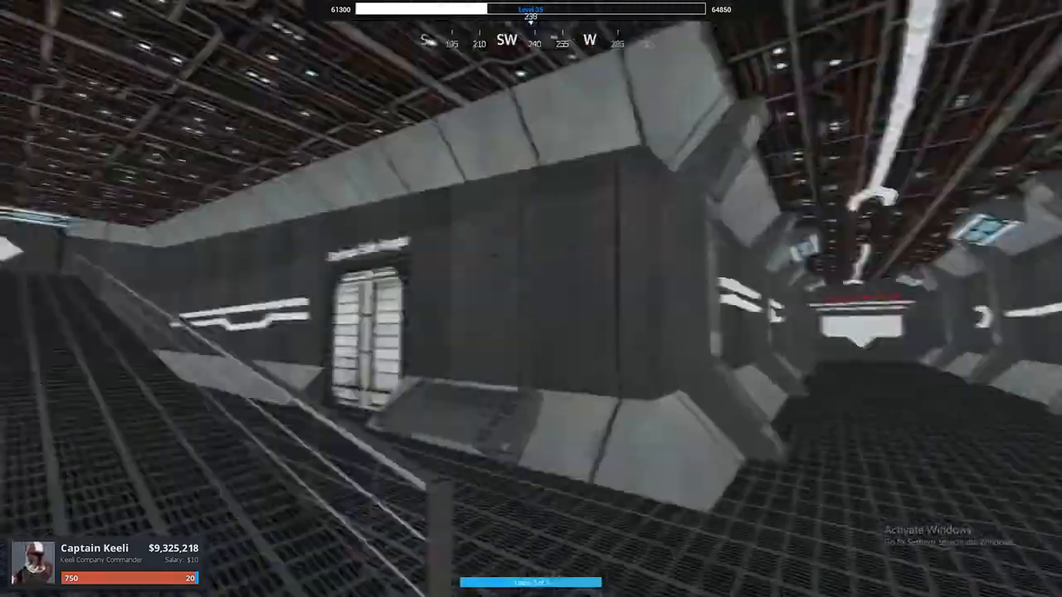
mouse_move(531, 299)
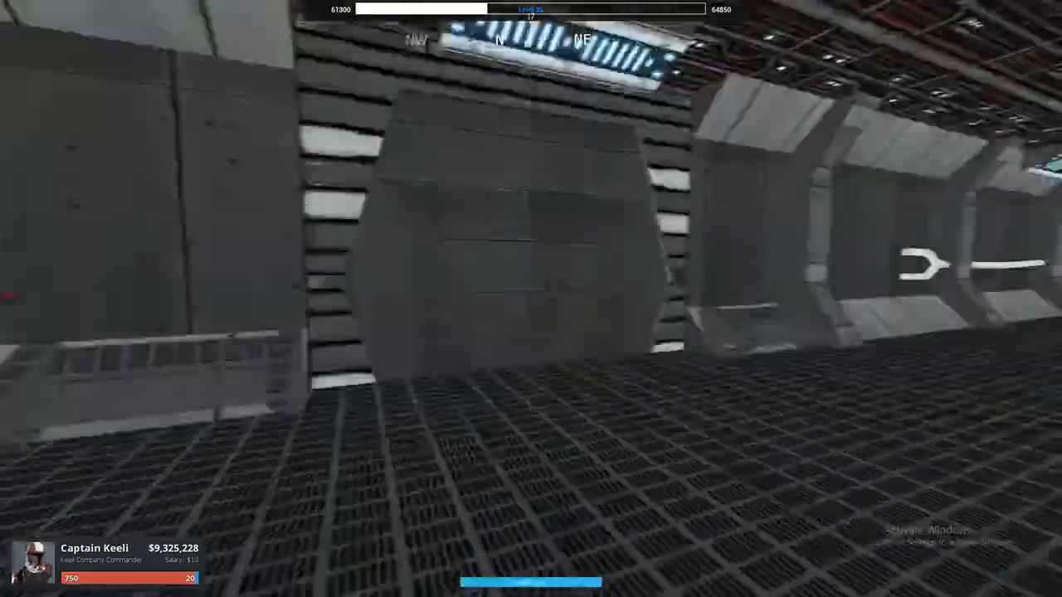
mouse_move(531, 299)
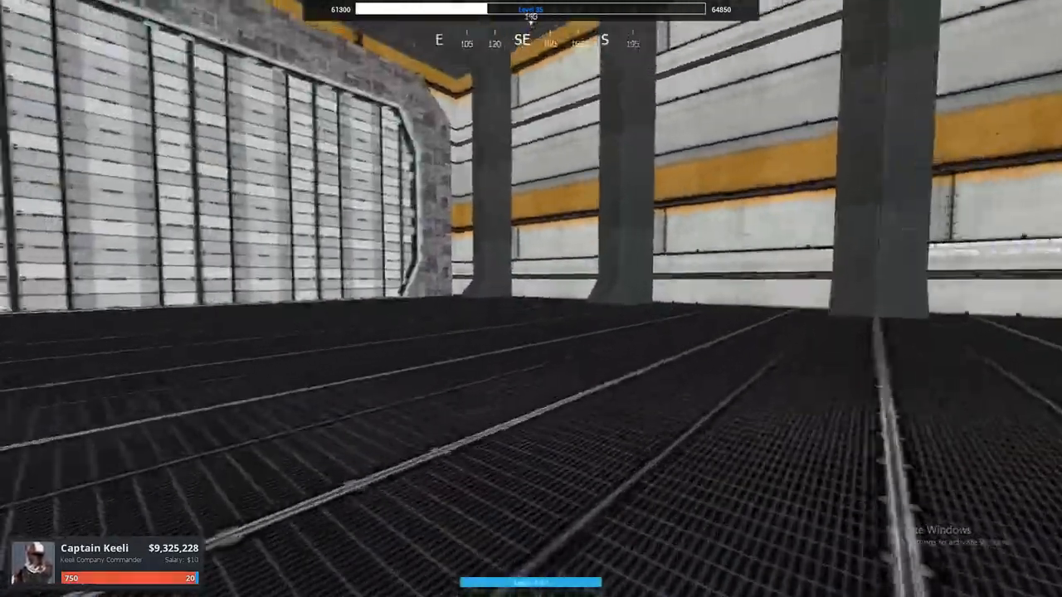
mouse_move(531, 299)
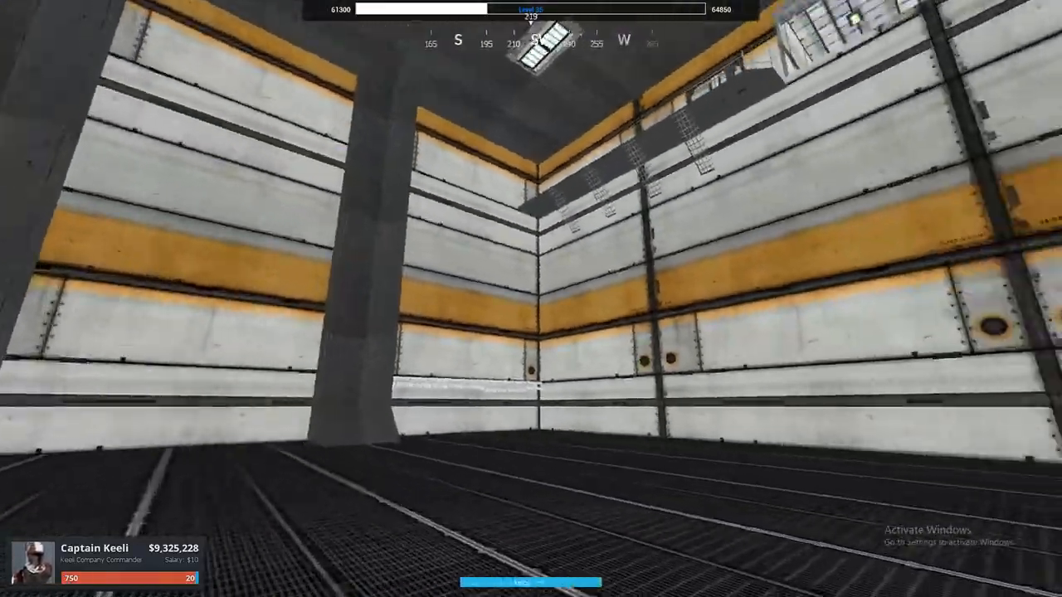
mouse_move(531, 299)
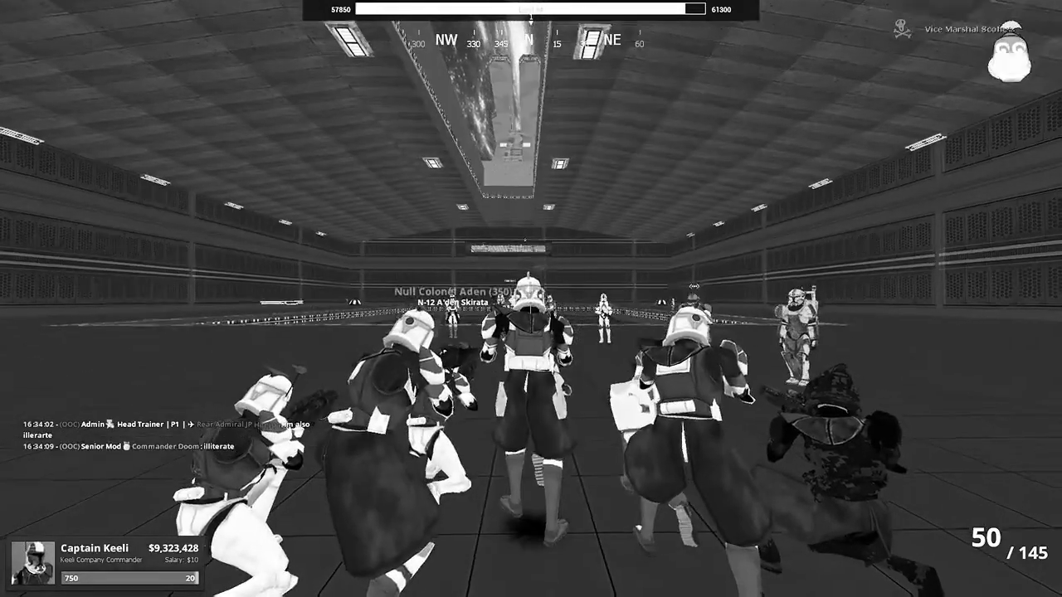
key(tab)
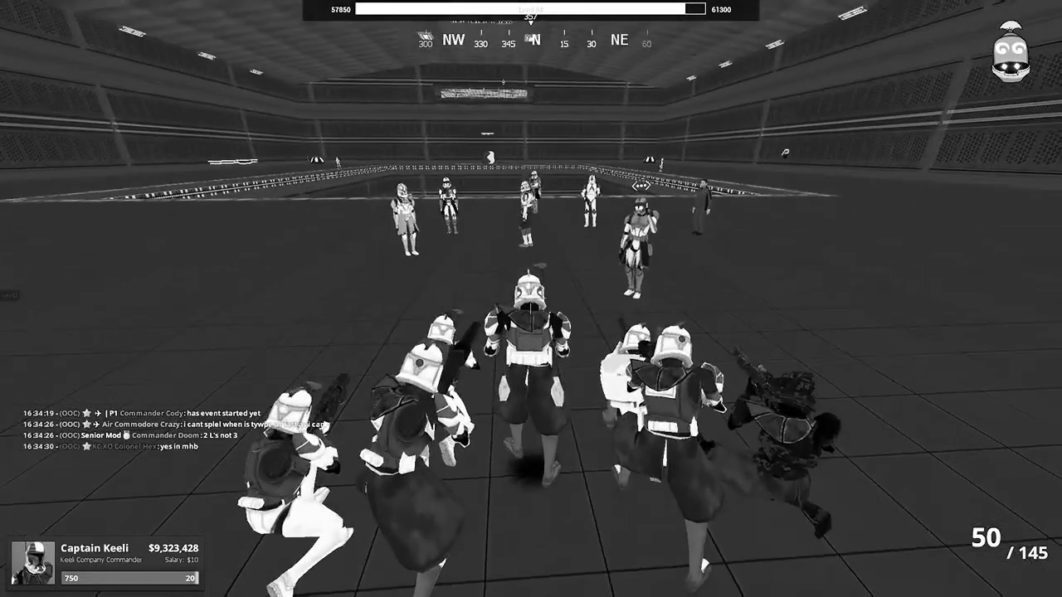
mouse_move(531, 299)
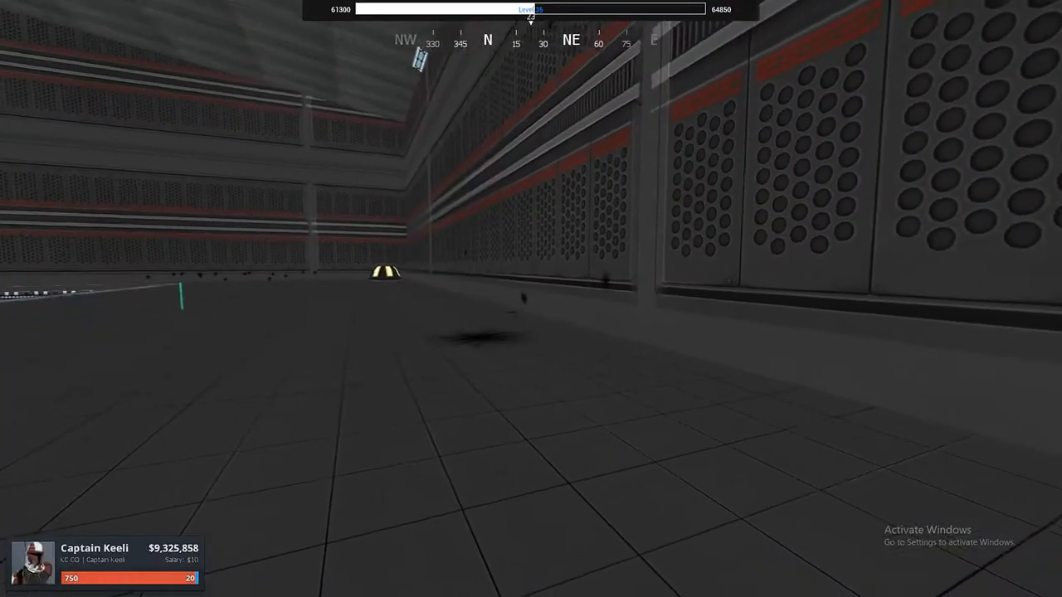
mouse_move(531, 299)
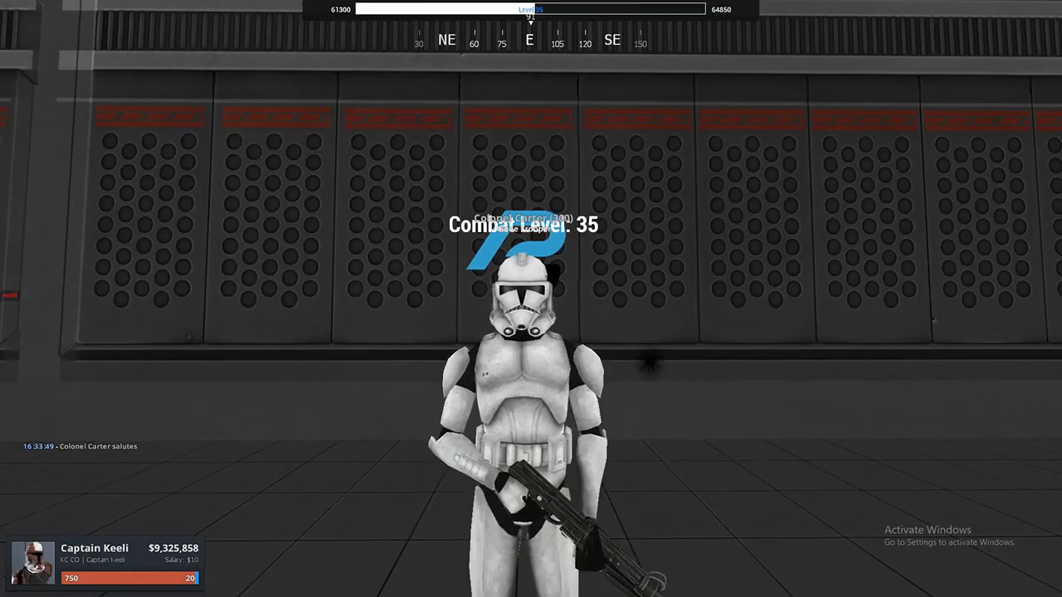
mouse_move(531, 299)
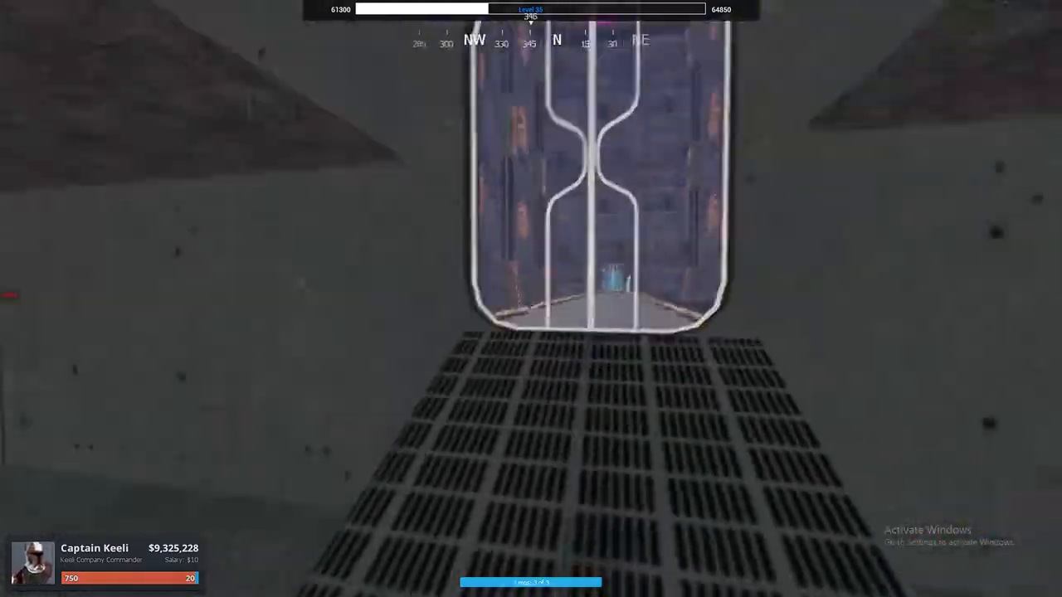
mouse_move(531, 299)
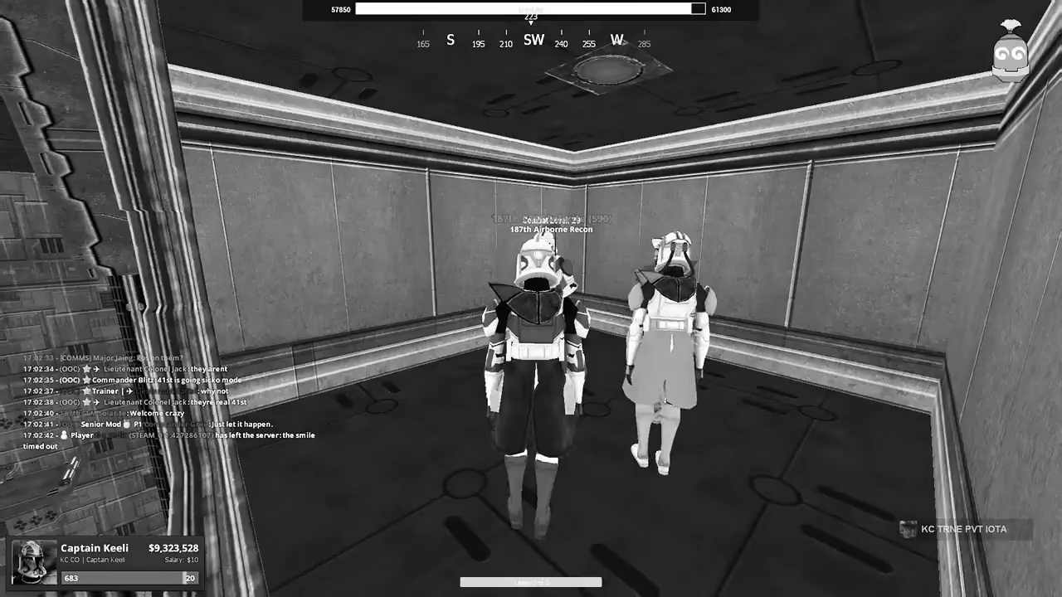
mouse_move(531, 299)
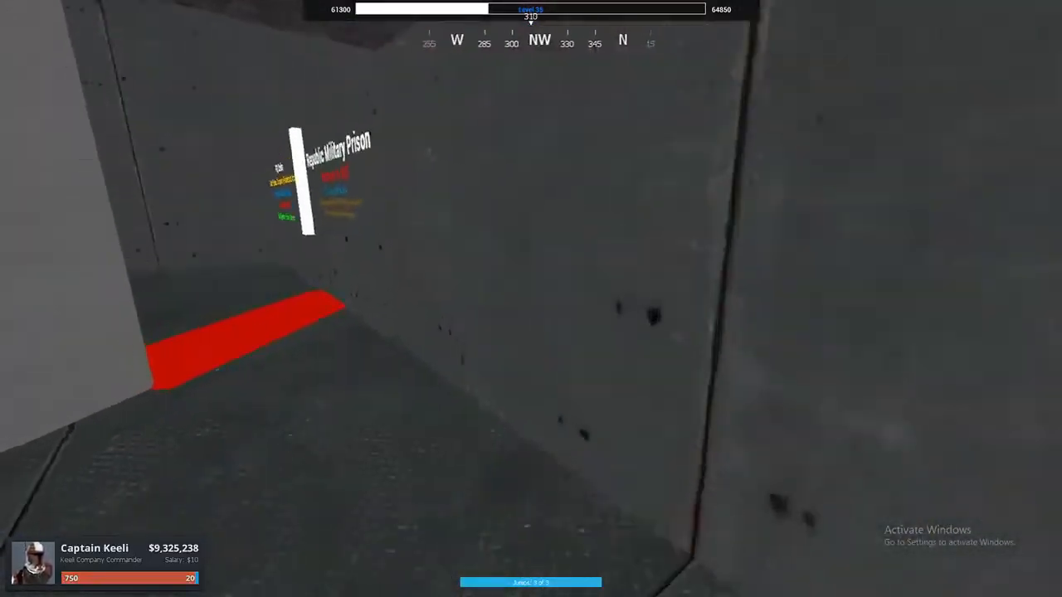
mouse_move(531, 299)
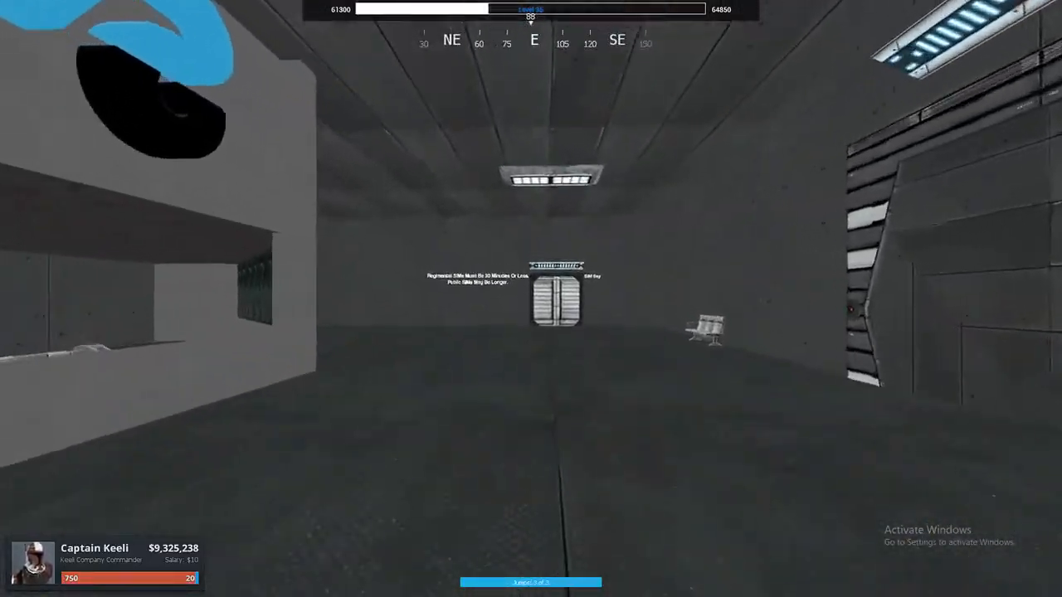
mouse_move(531, 299)
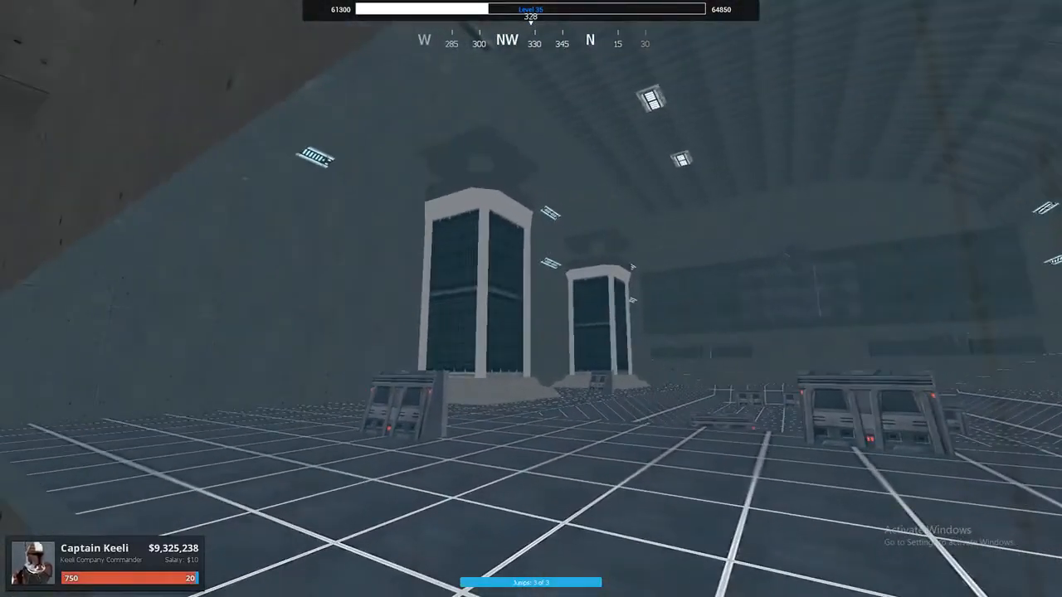
mouse_move(531, 298)
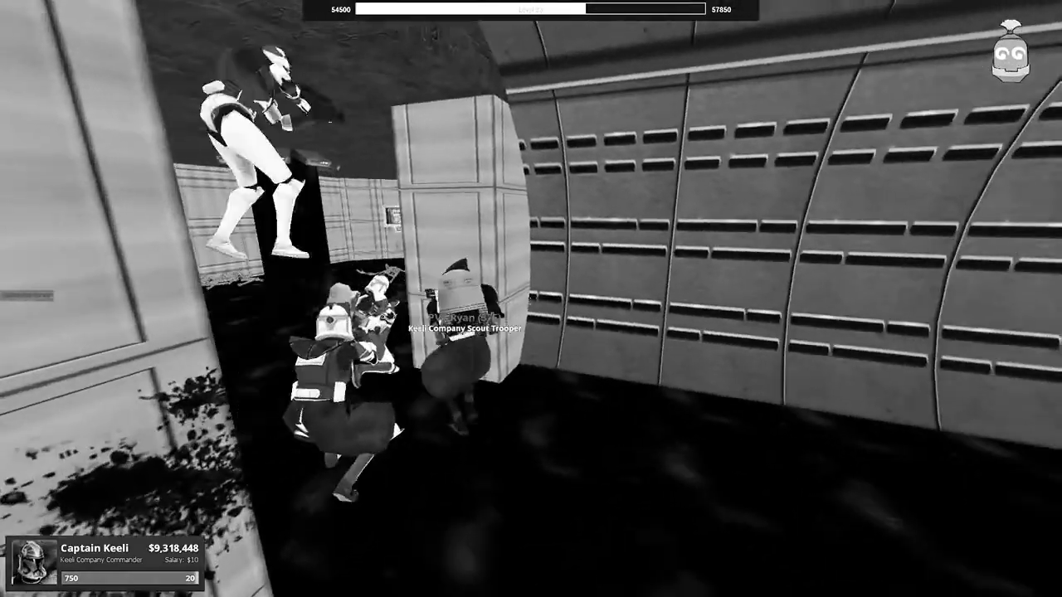
mouse_move(531, 298)
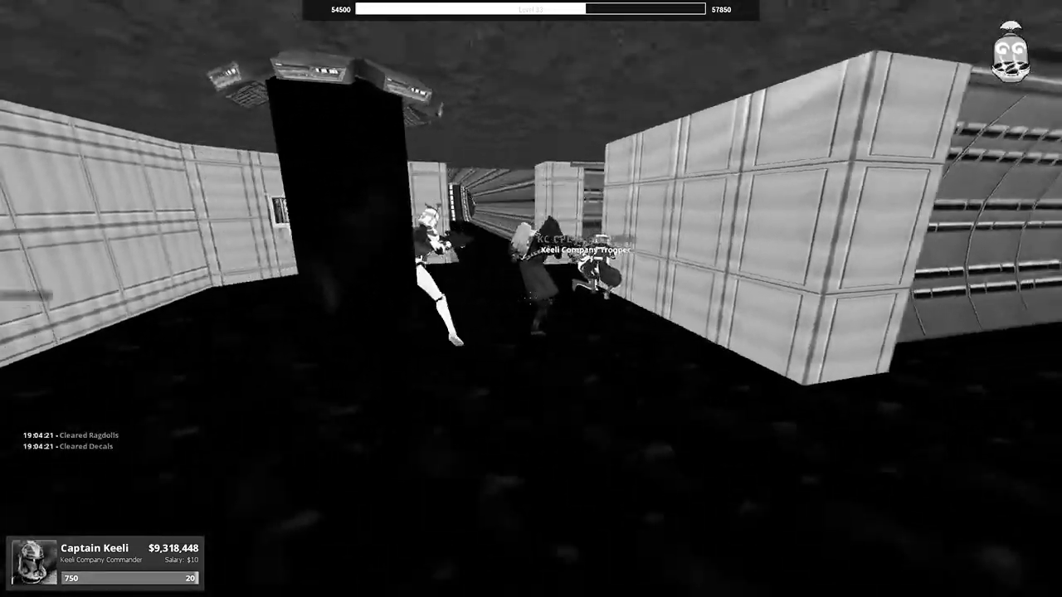
mouse_move(531, 298)
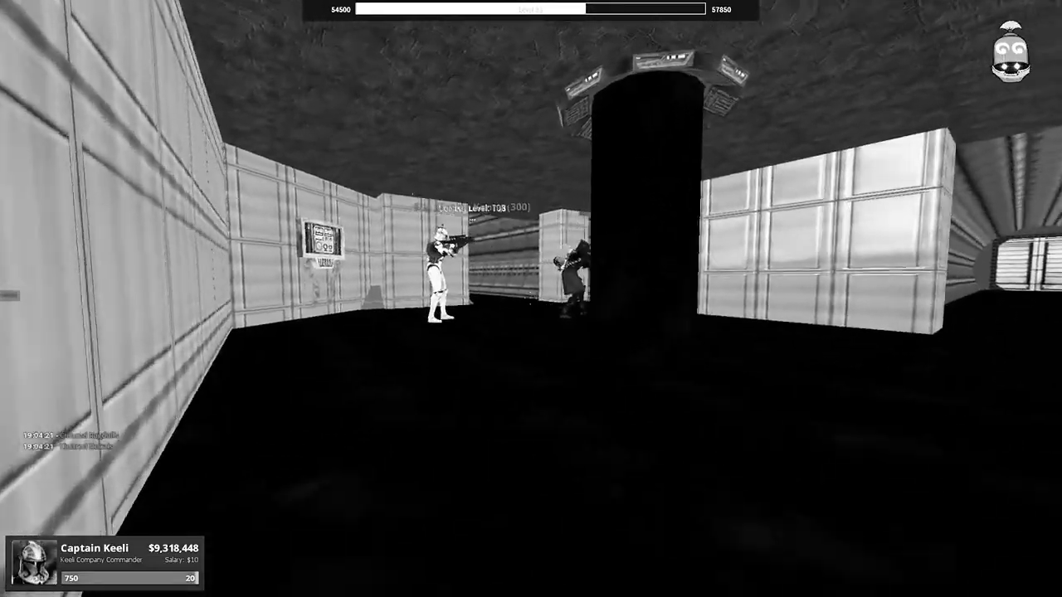
mouse_move(531, 298)
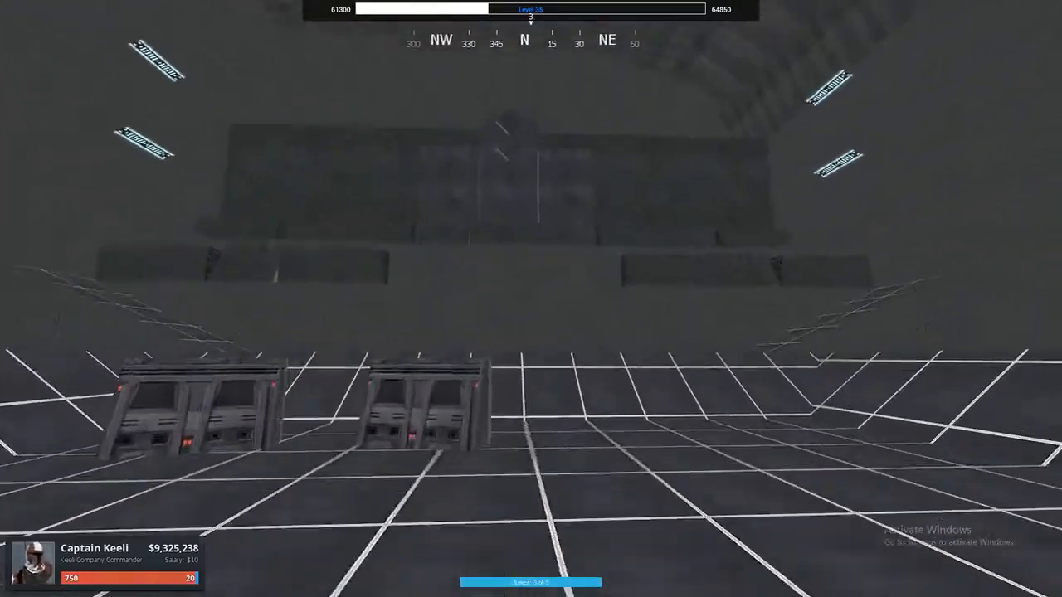
mouse_move(531, 299)
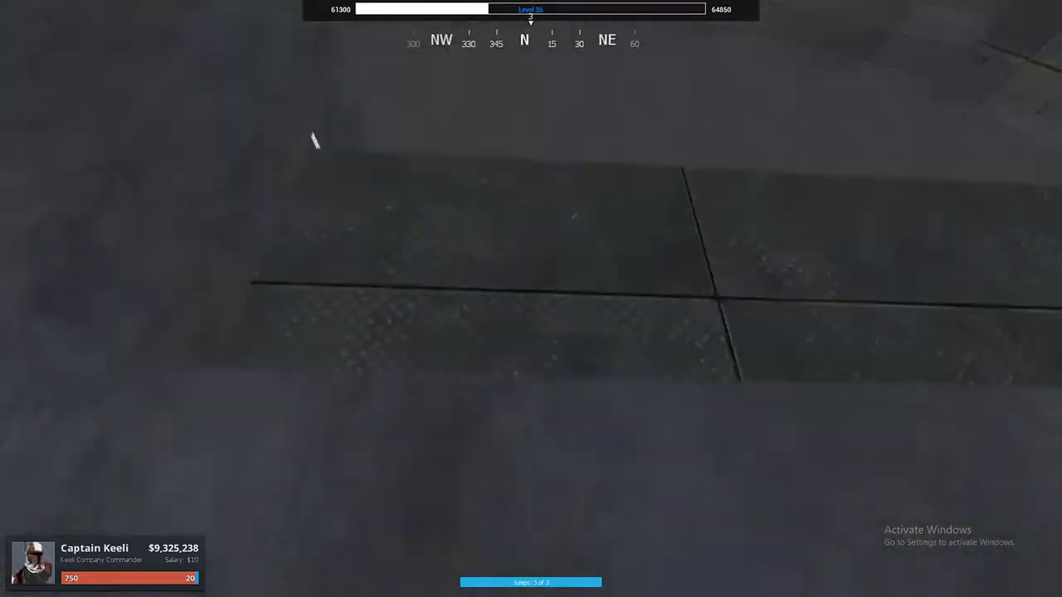
mouse_move(531, 298)
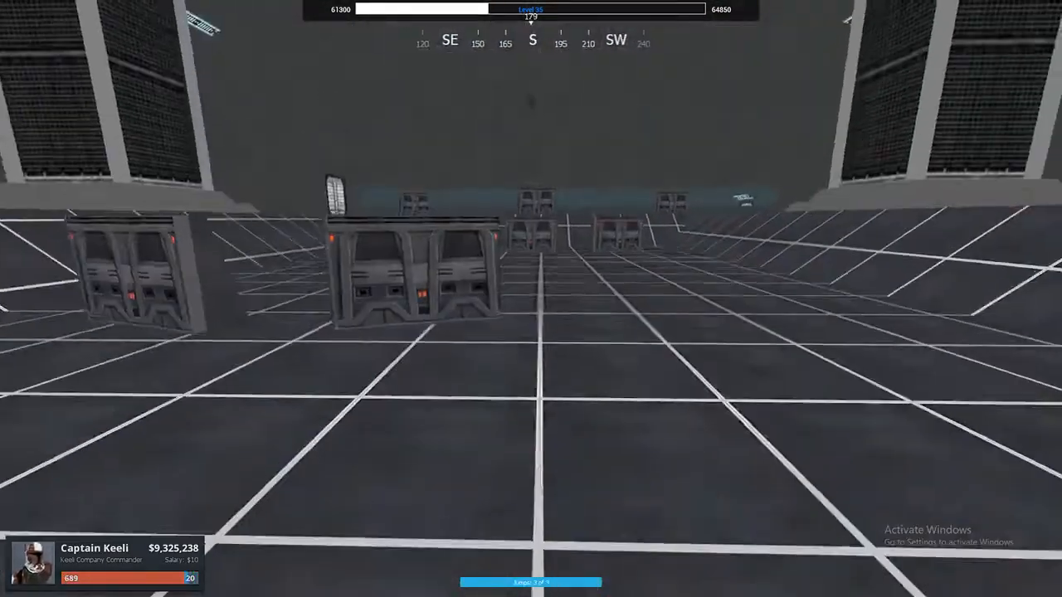
mouse_move(531, 299)
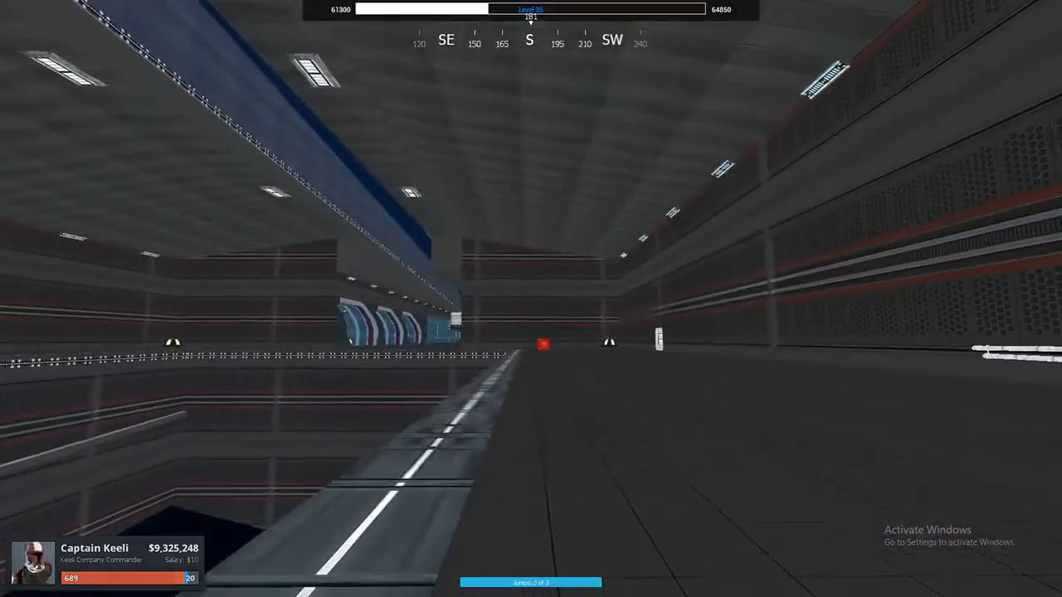
mouse_move(531, 299)
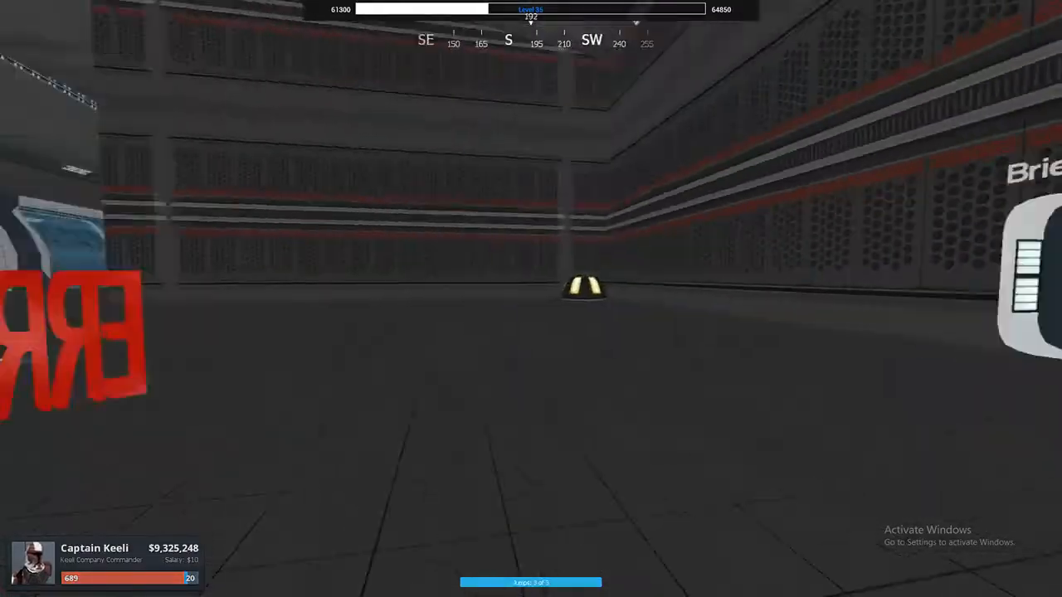
mouse_move(531, 298)
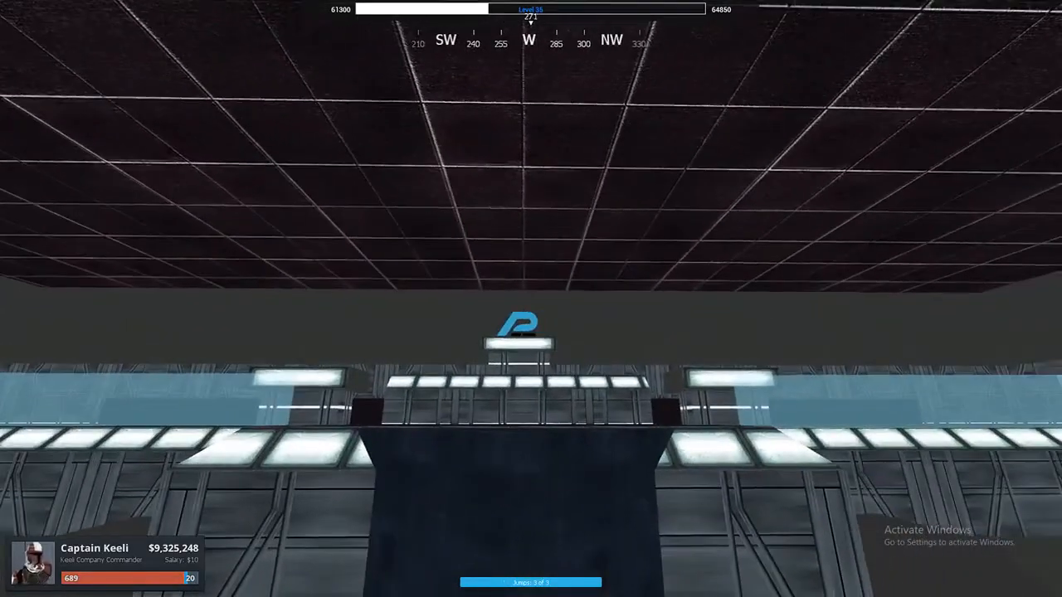
mouse_move(531, 299)
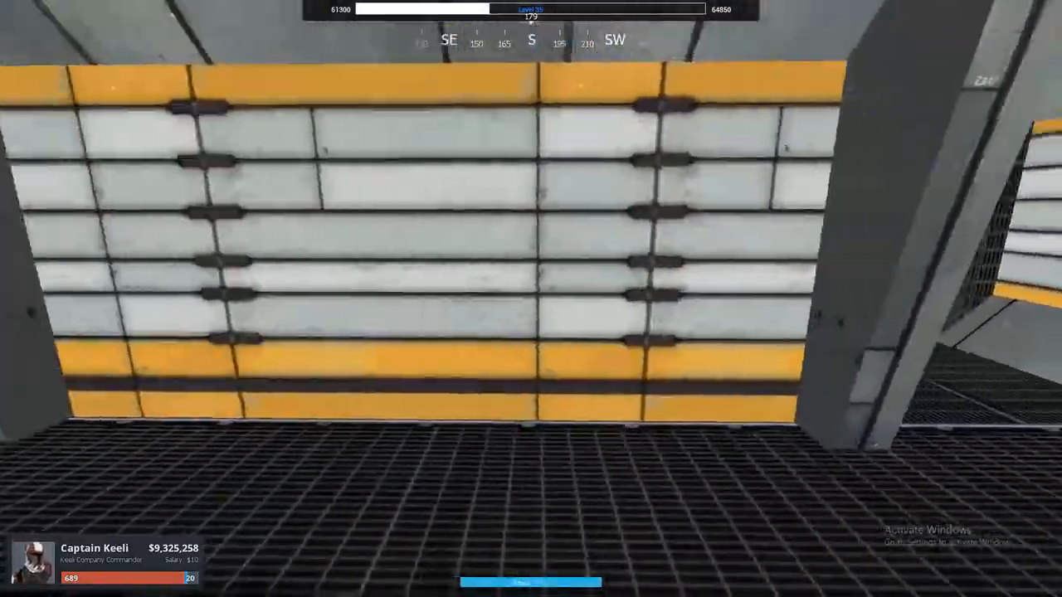
mouse_move(531, 299)
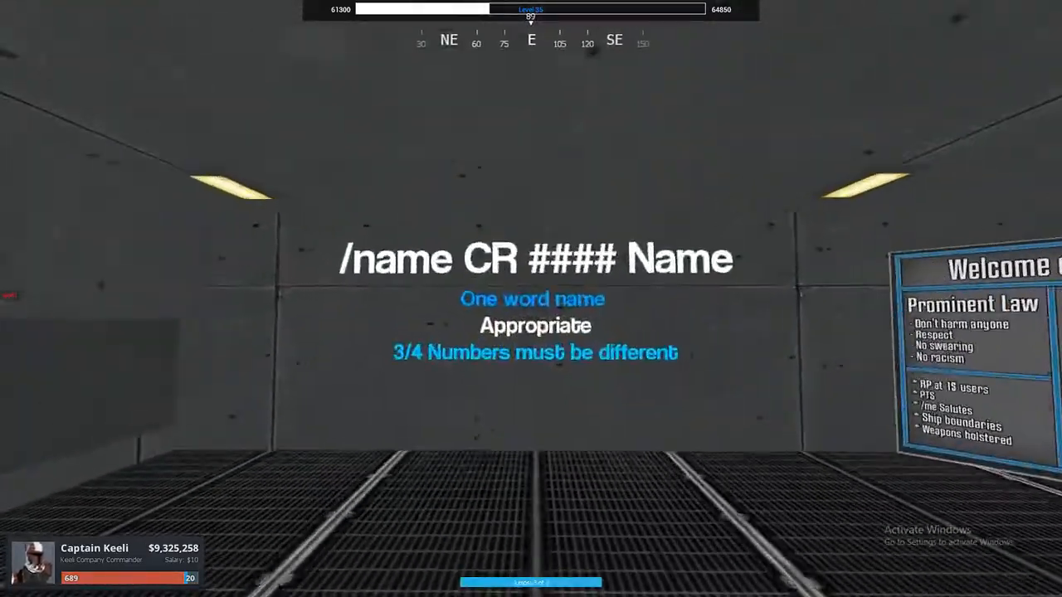
mouse_move(531, 299)
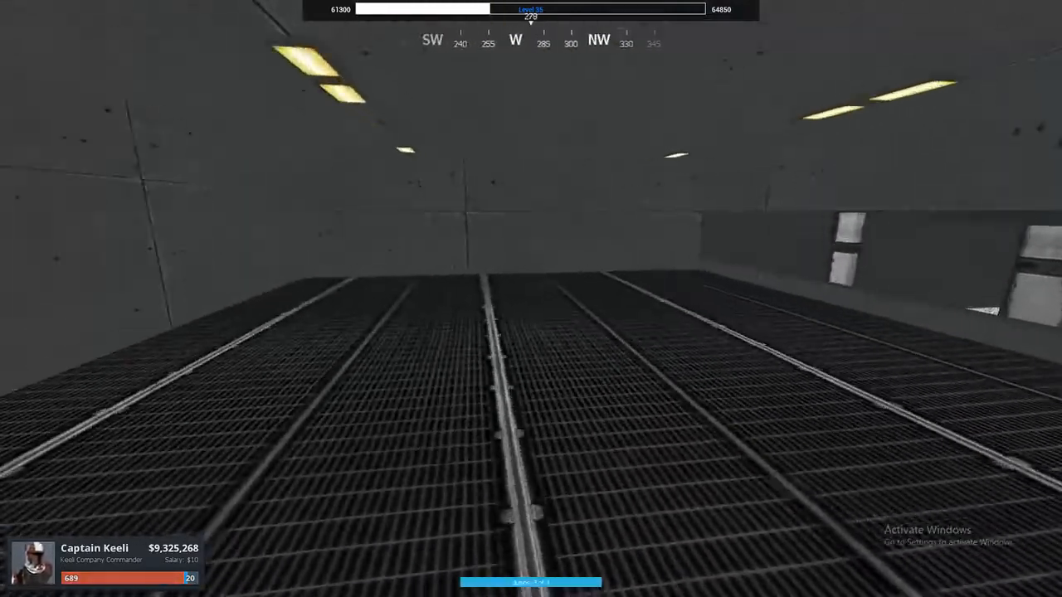
mouse_move(531, 299)
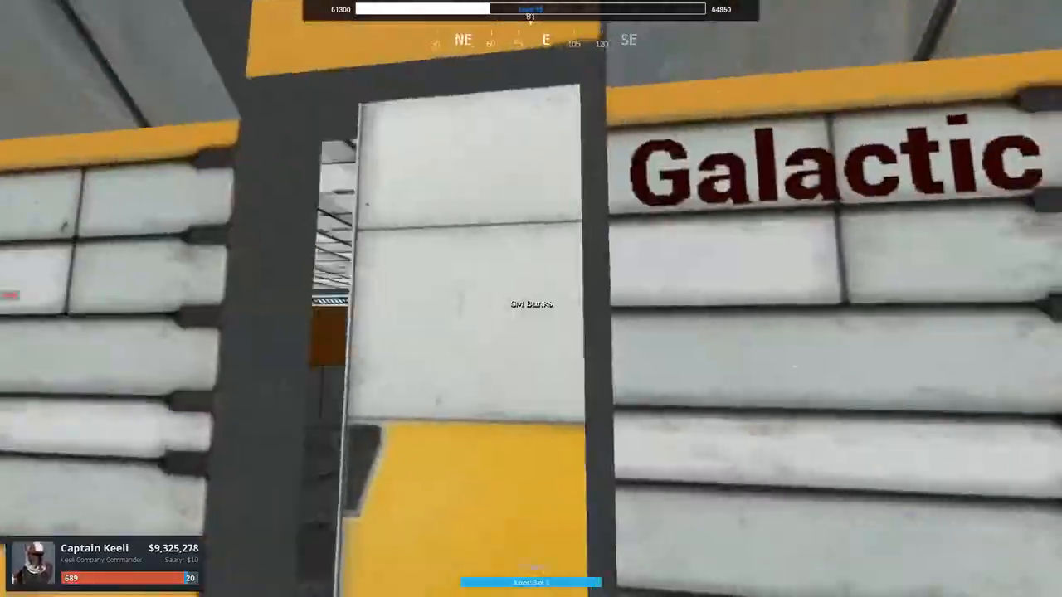
mouse_move(531, 299)
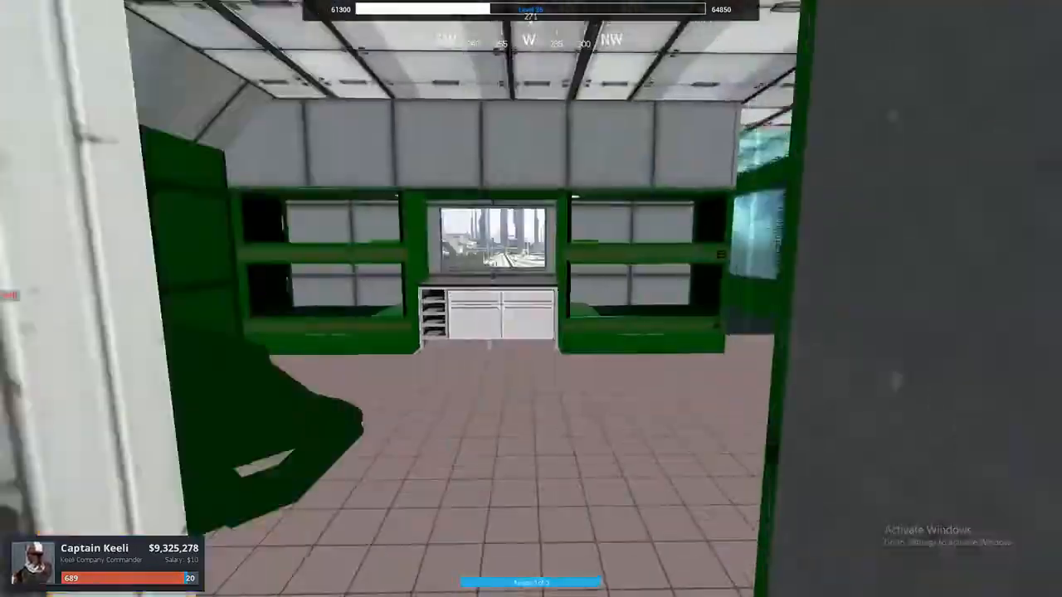
mouse_move(531, 299)
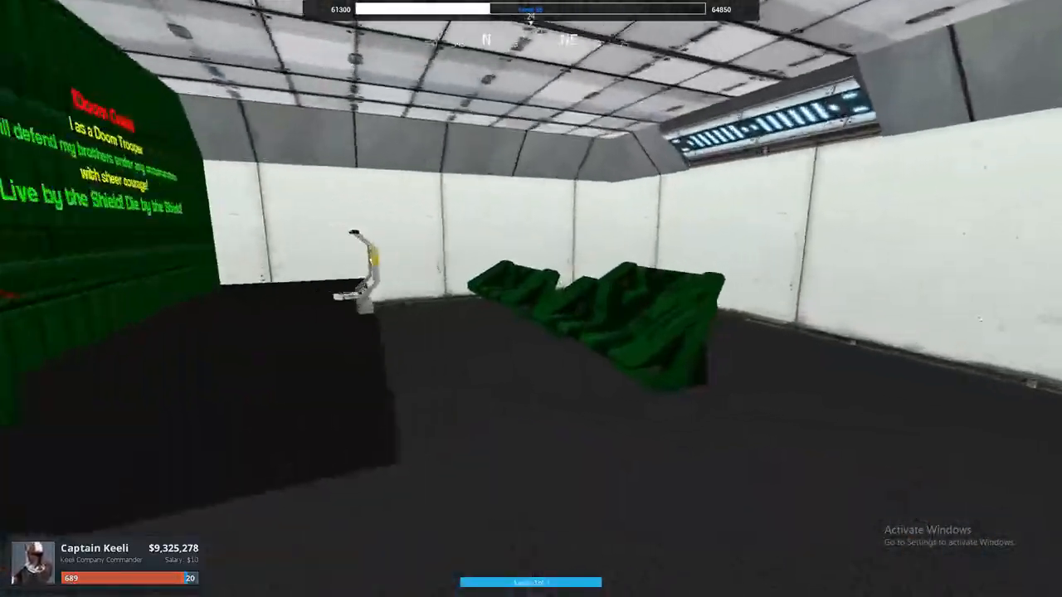
mouse_move(531, 299)
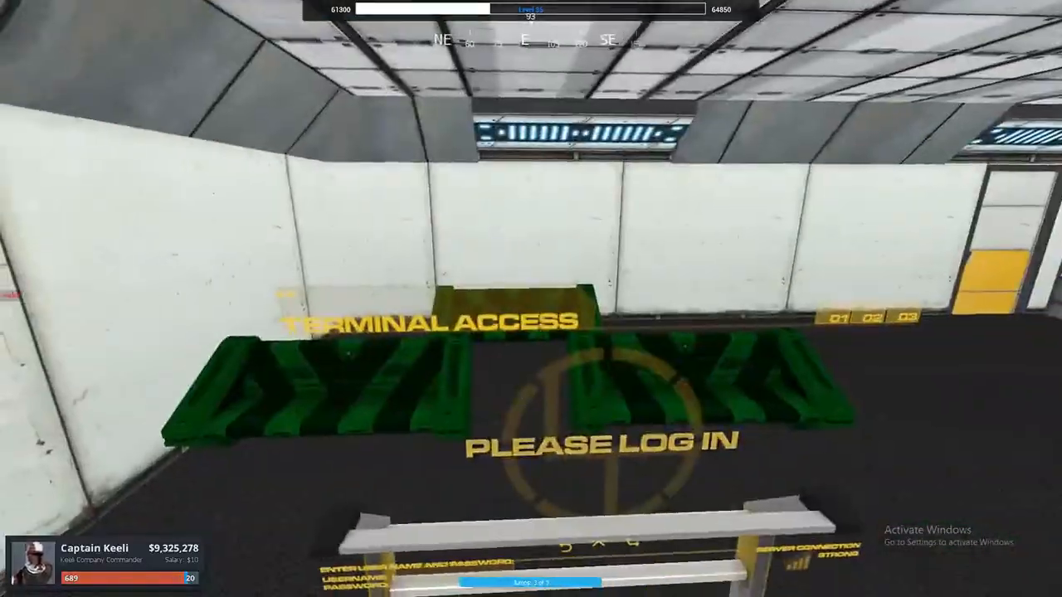
mouse_move(531, 298)
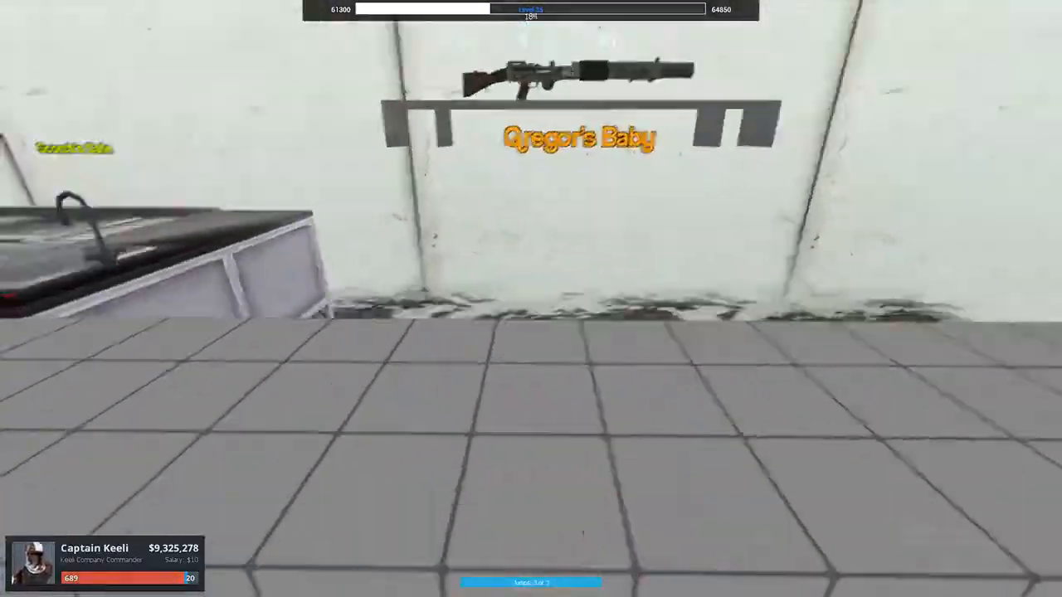
mouse_move(531, 299)
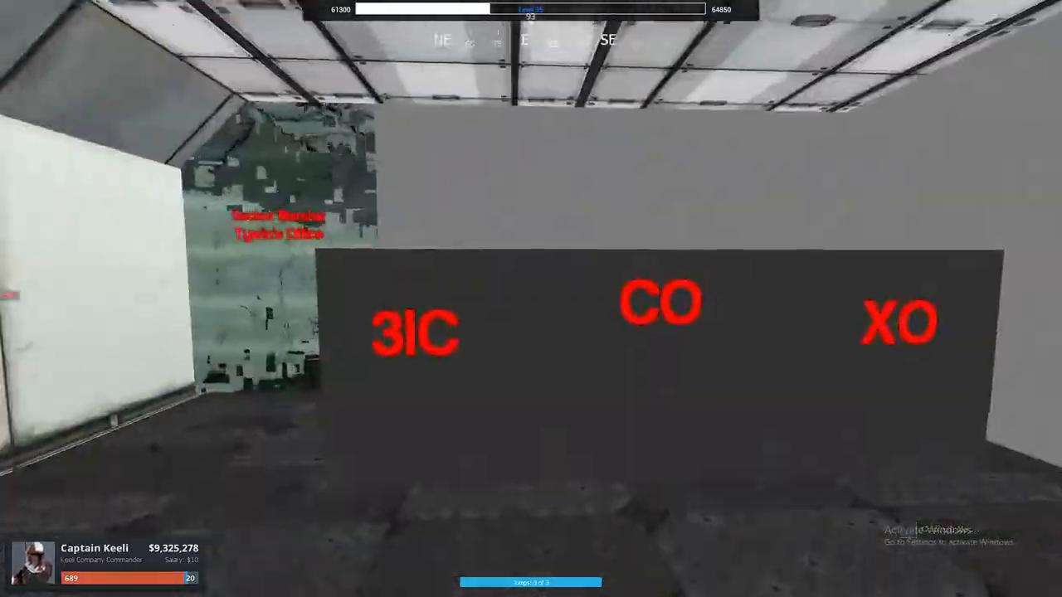
mouse_move(531, 299)
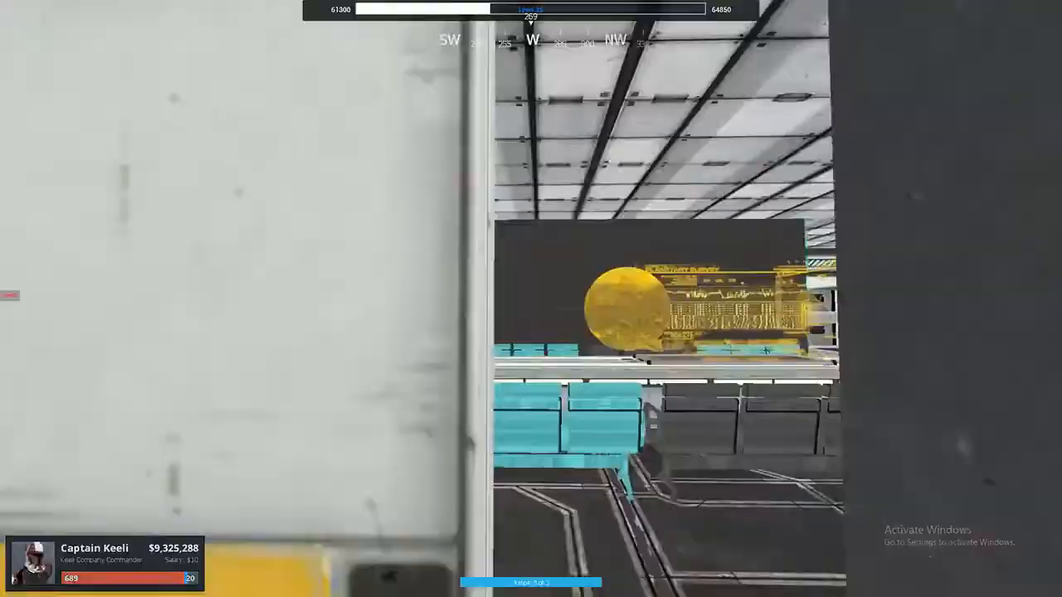
mouse_move(531, 298)
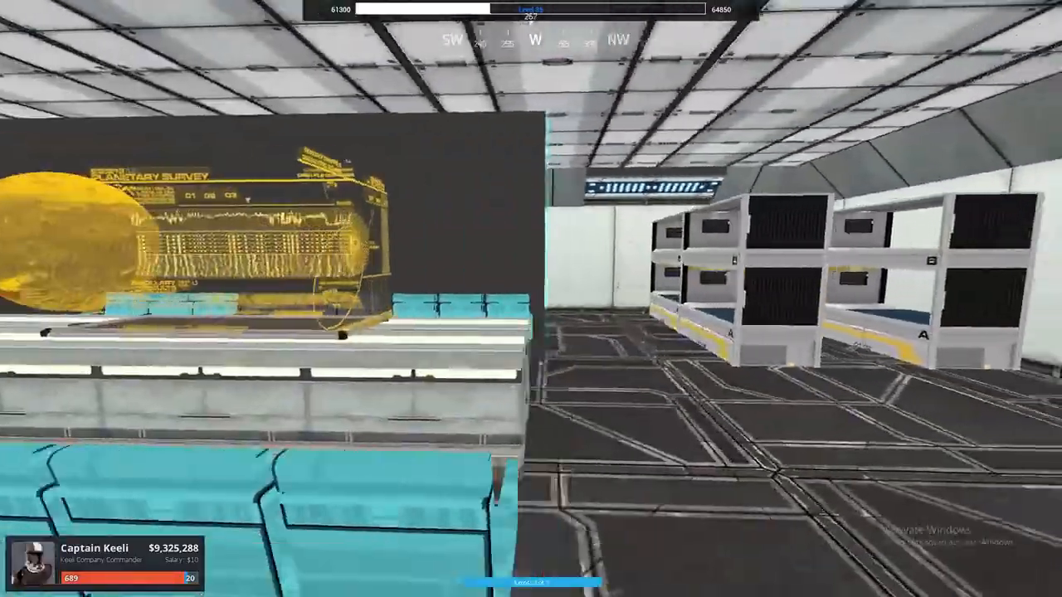
mouse_move(531, 299)
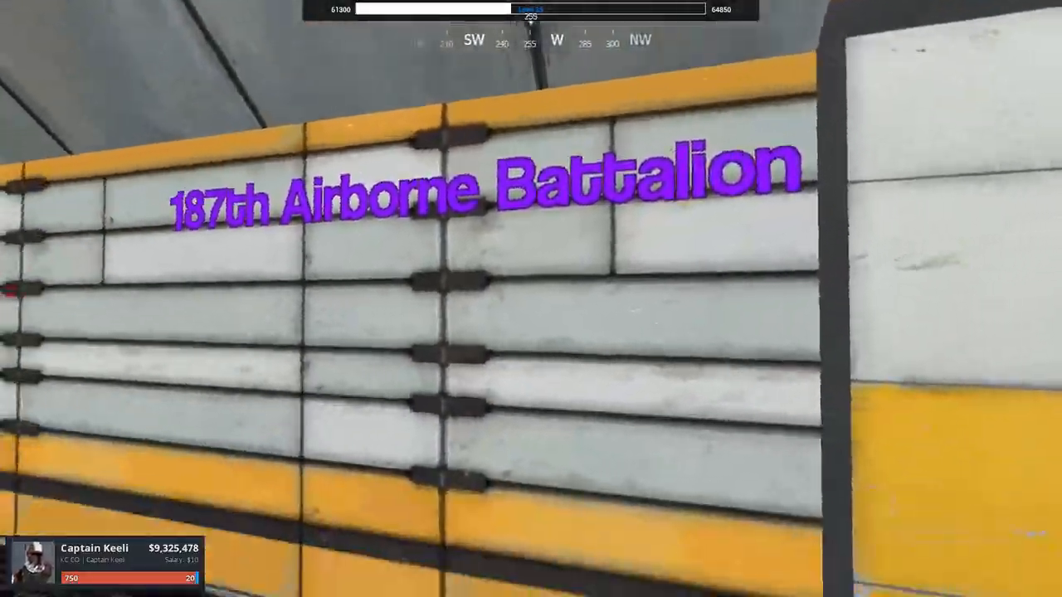
mouse_move(531, 299)
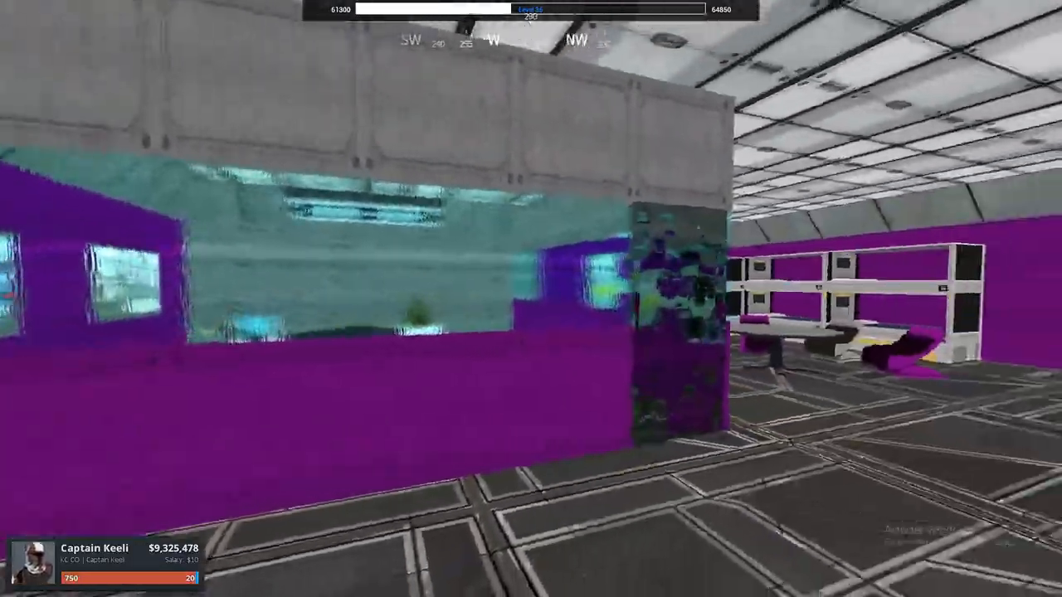
mouse_move(531, 299)
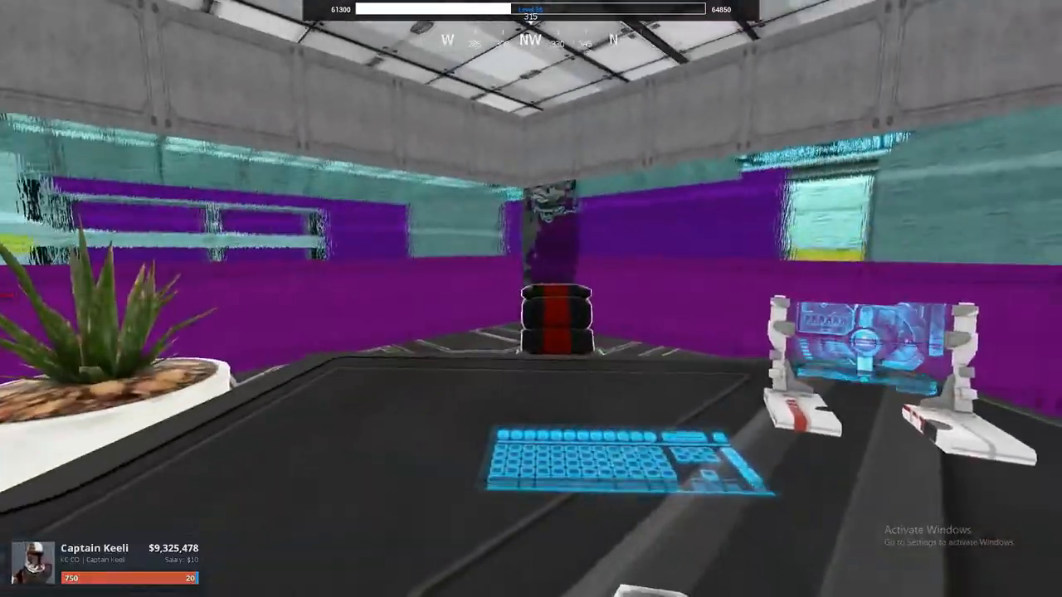
mouse_move(531, 299)
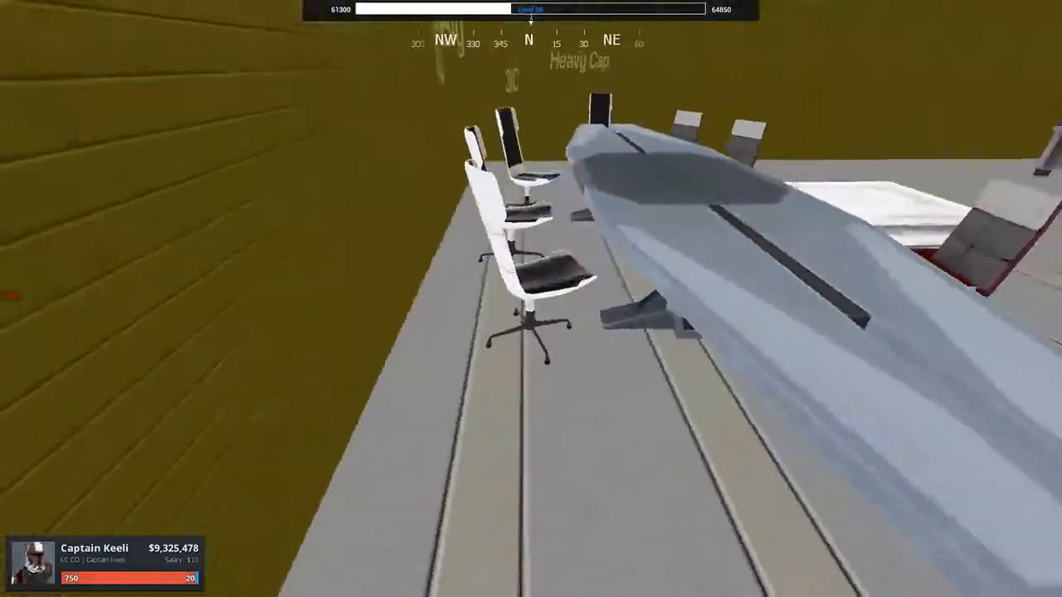
mouse_move(531, 299)
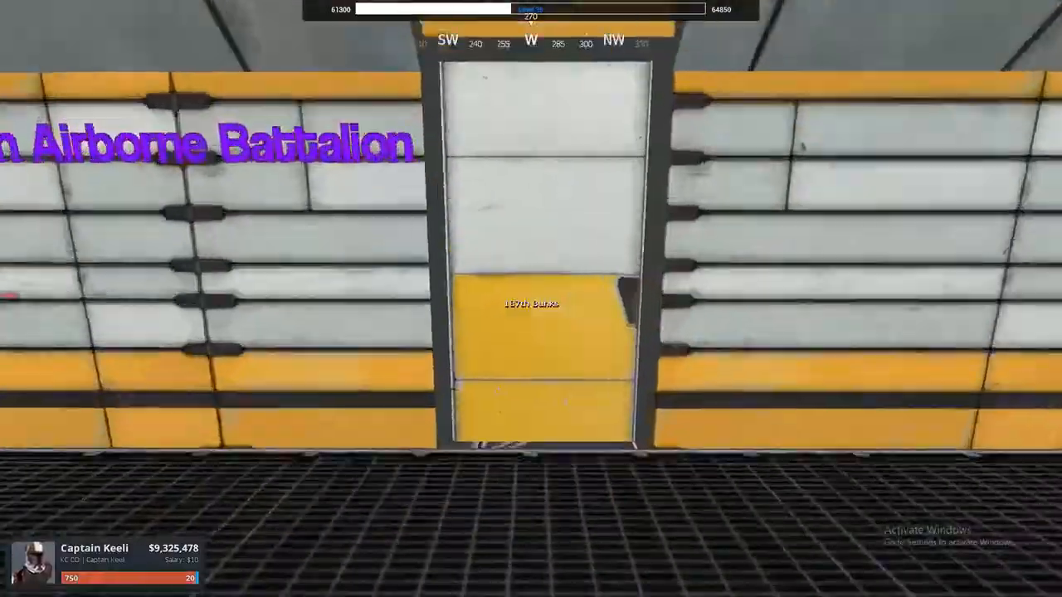
mouse_move(531, 299)
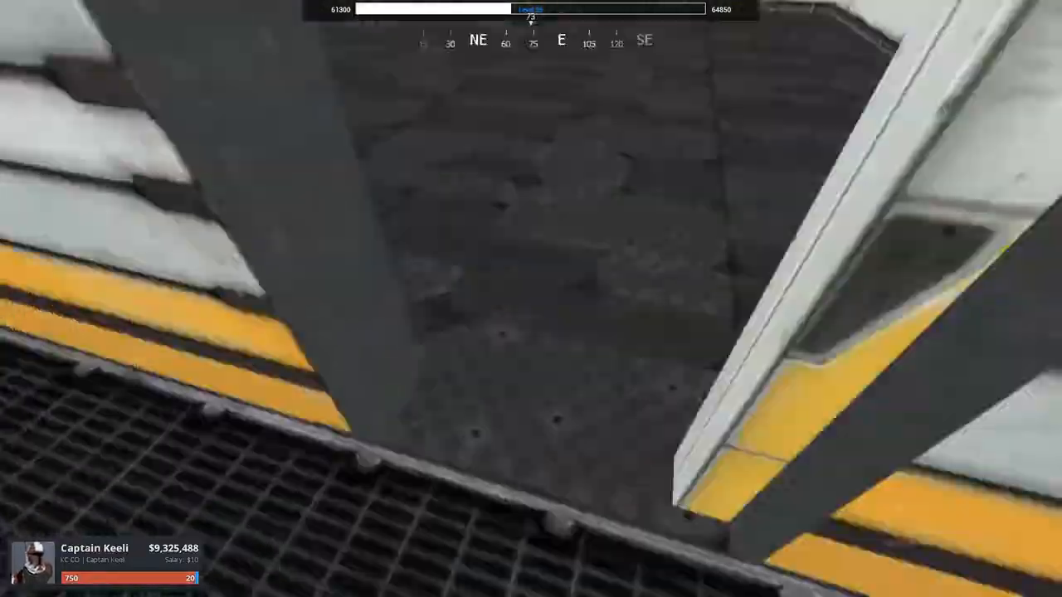
mouse_move(531, 299)
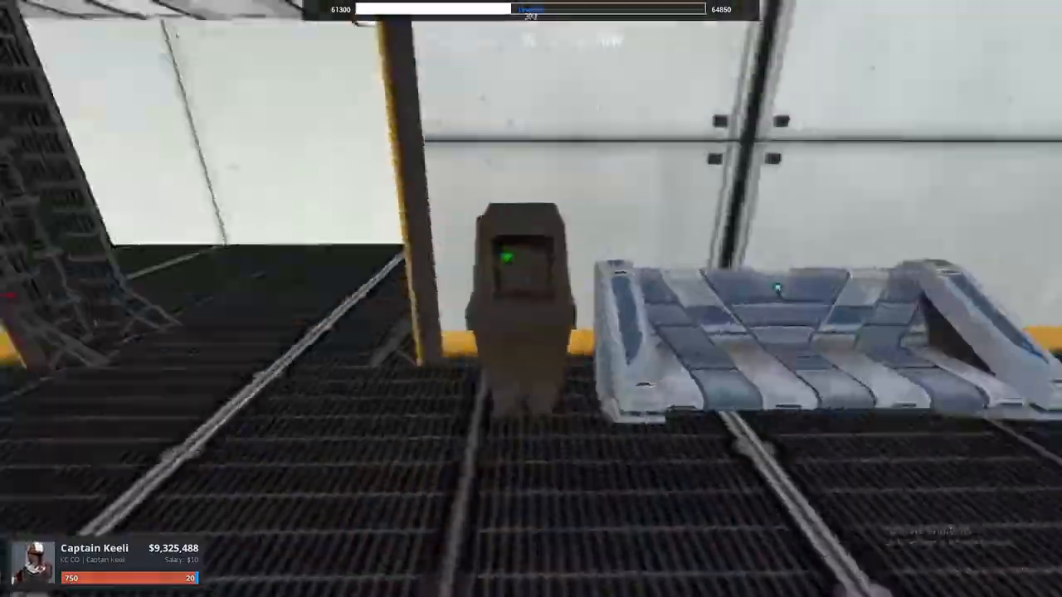
mouse_move(531, 299)
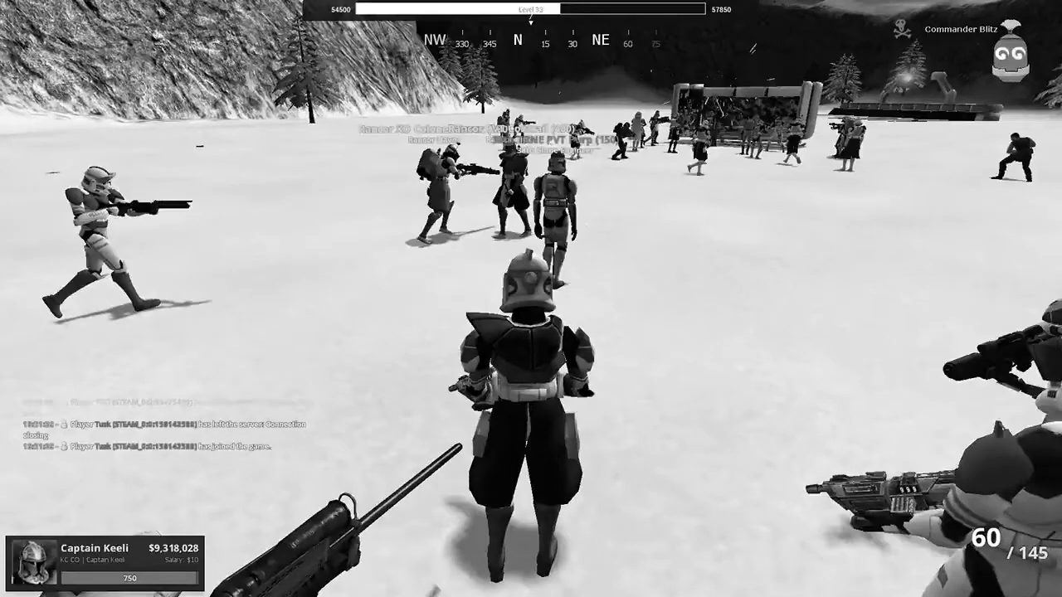
mouse_move(531, 299)
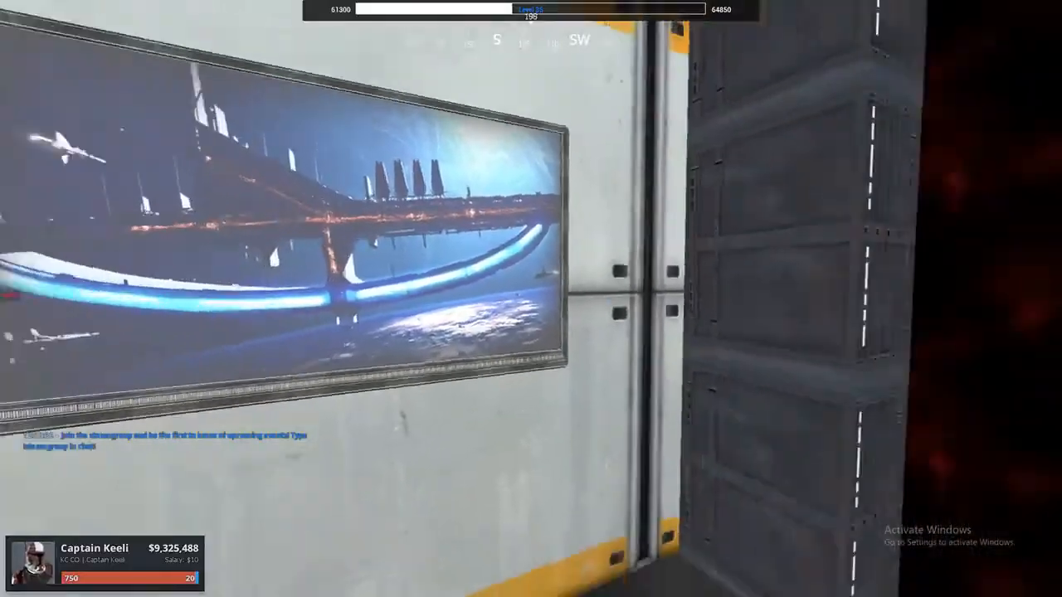
mouse_move(531, 299)
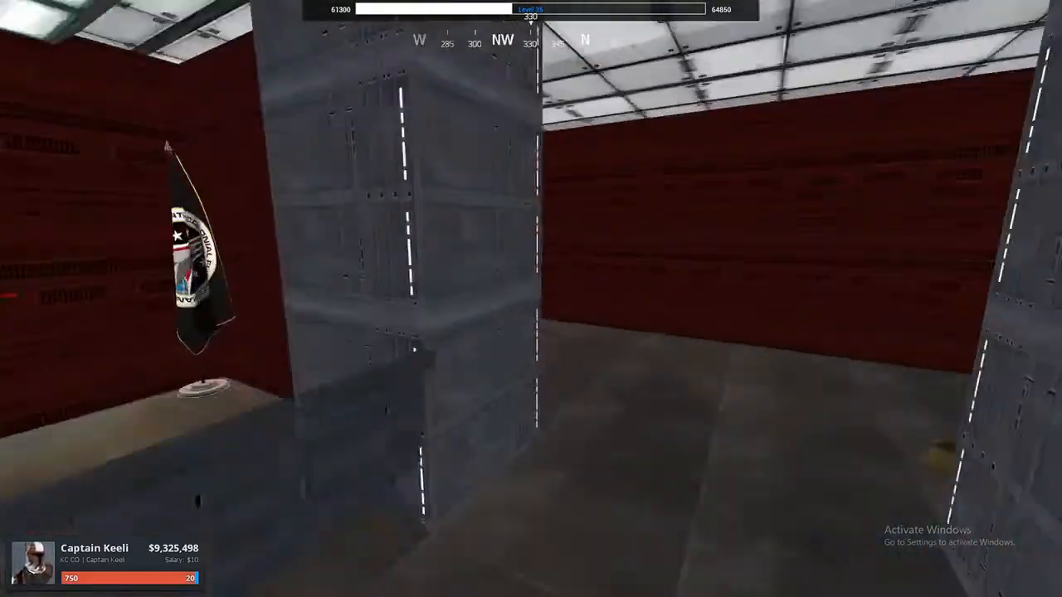
mouse_move(531, 299)
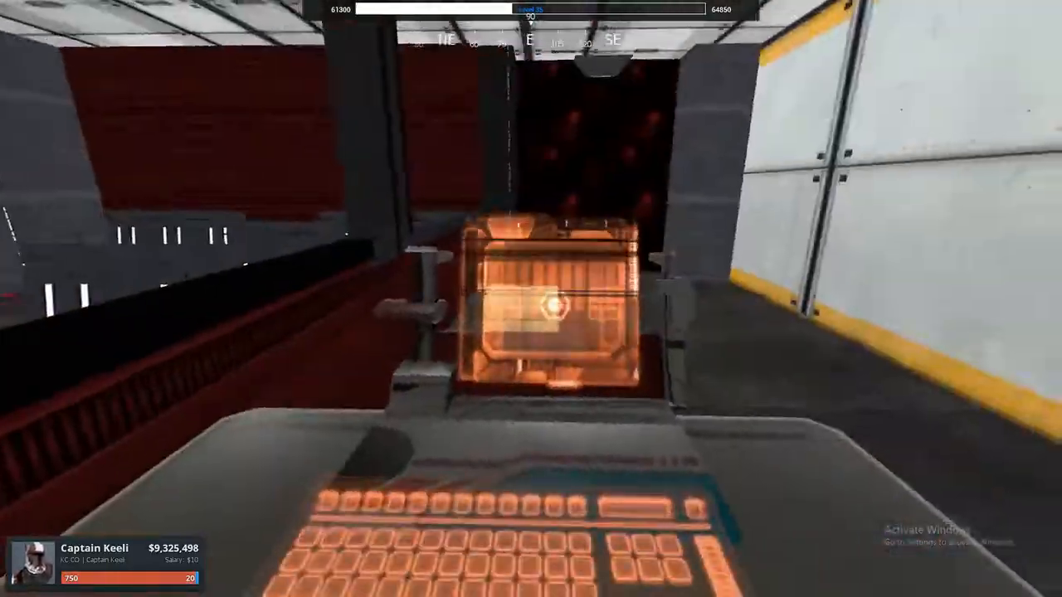
mouse_move(531, 299)
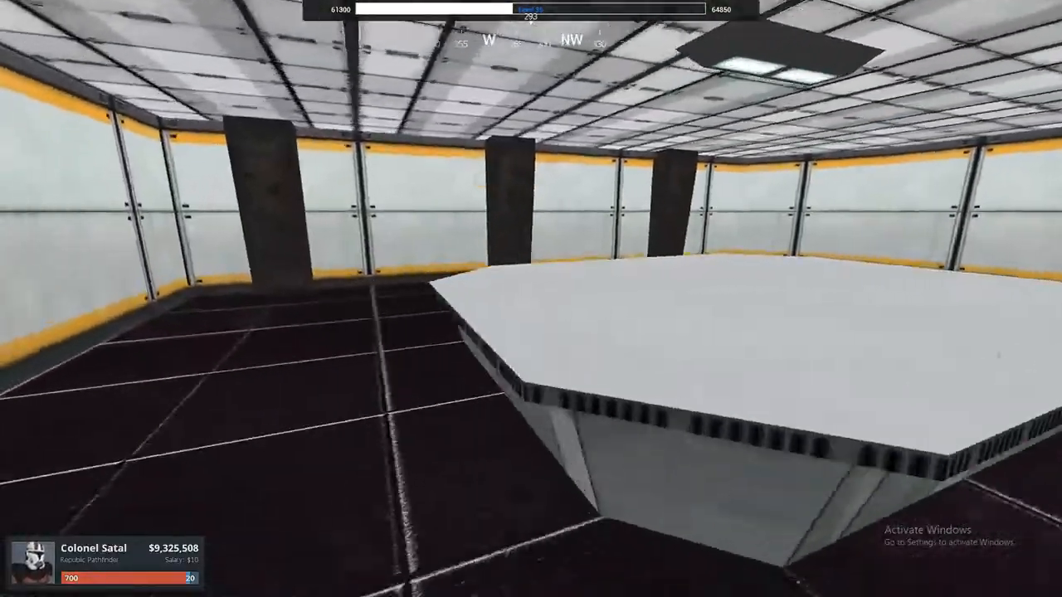
mouse_move(531, 299)
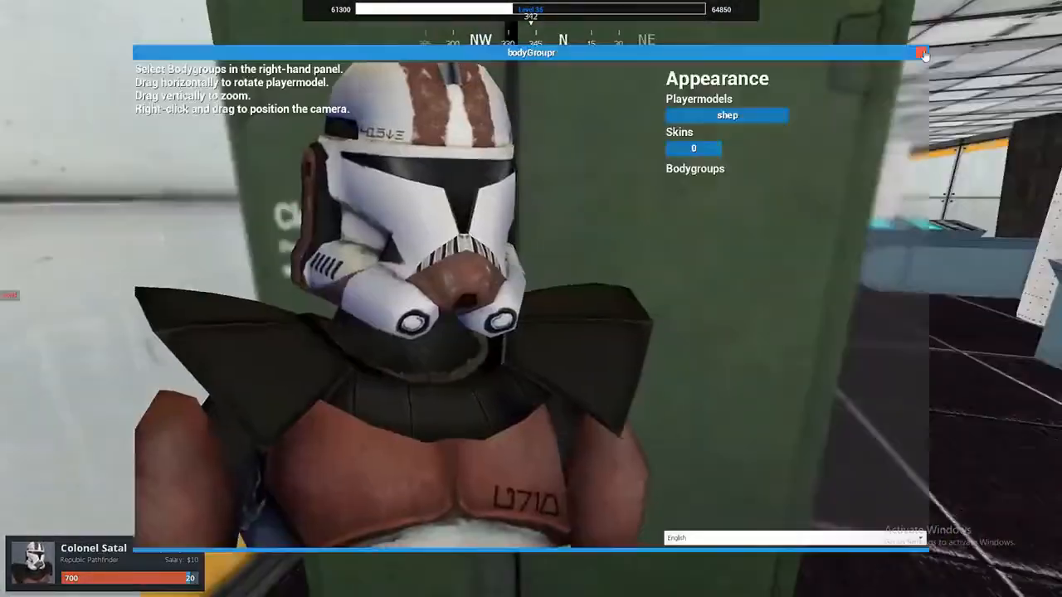
click(922, 52)
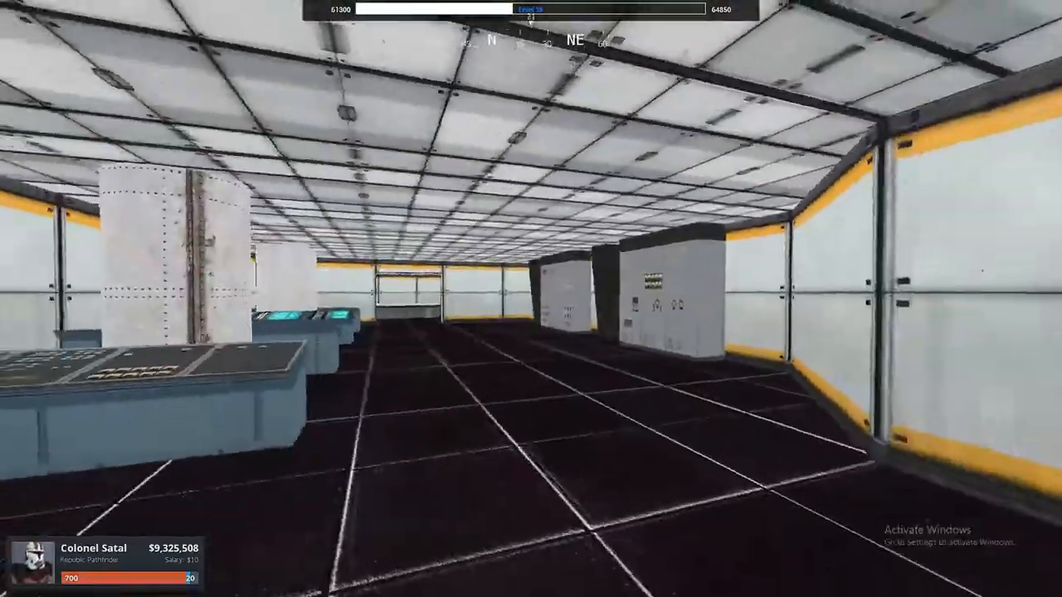
mouse_move(531, 299)
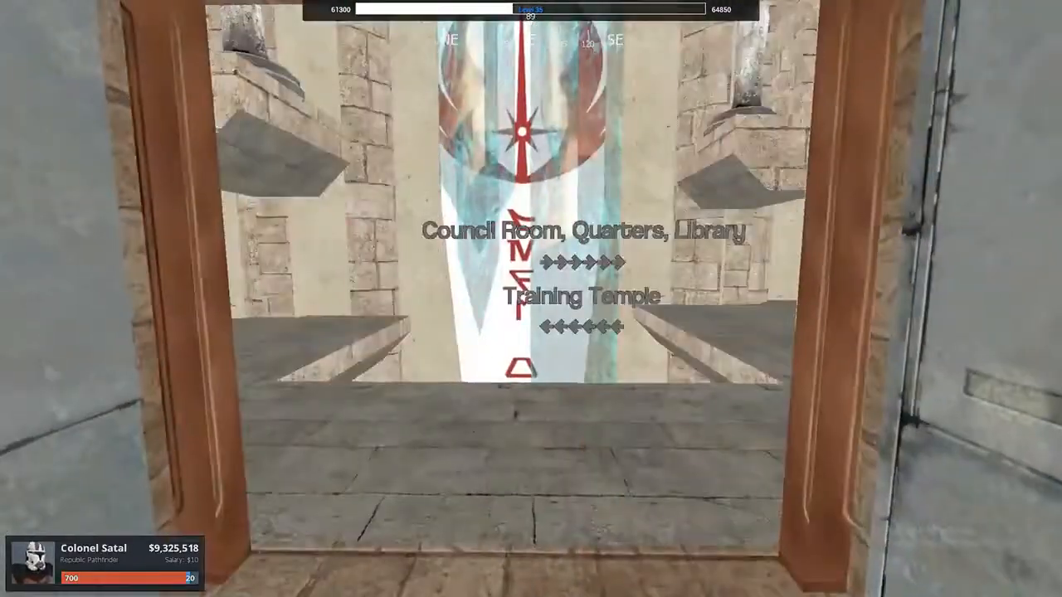
mouse_move(531, 298)
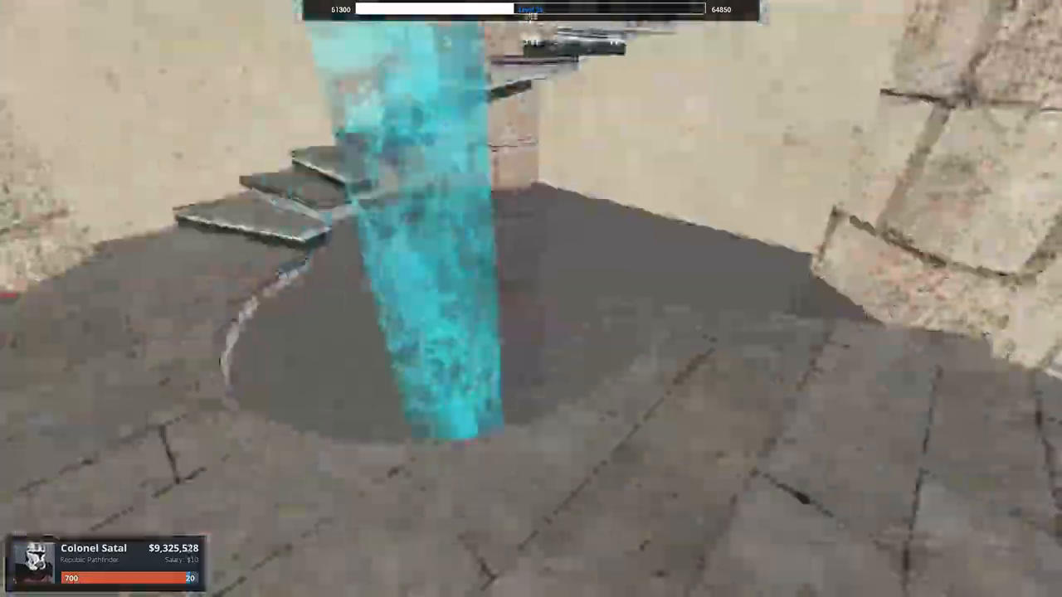
mouse_move(531, 298)
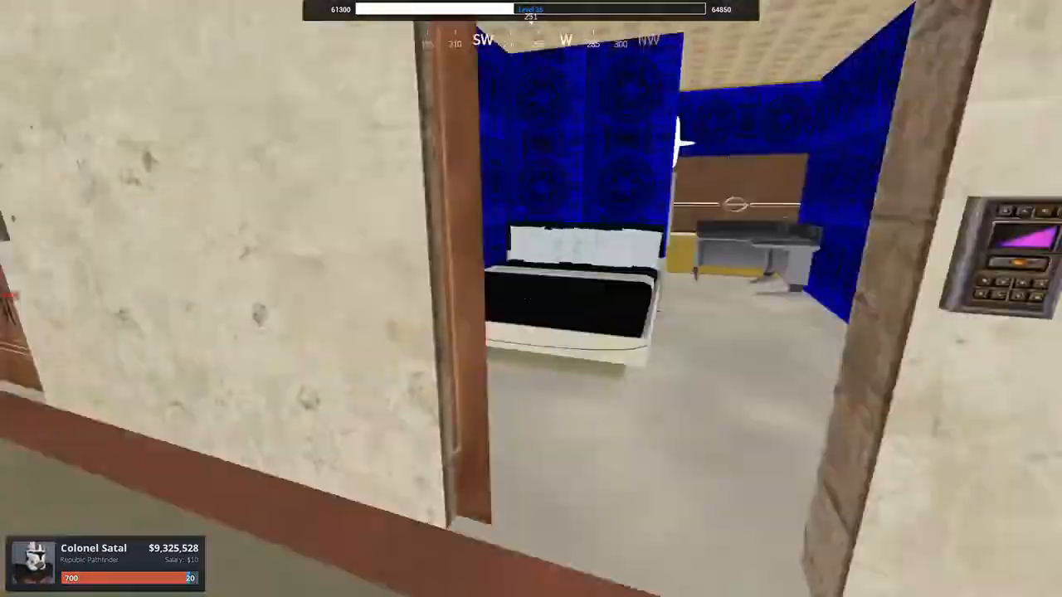
mouse_move(531, 299)
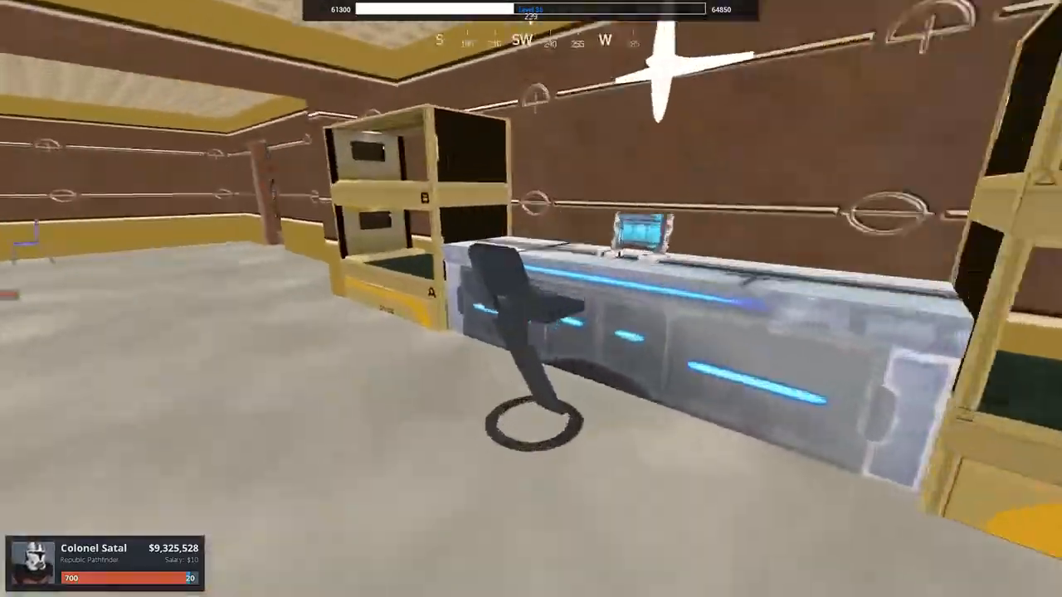
mouse_move(531, 299)
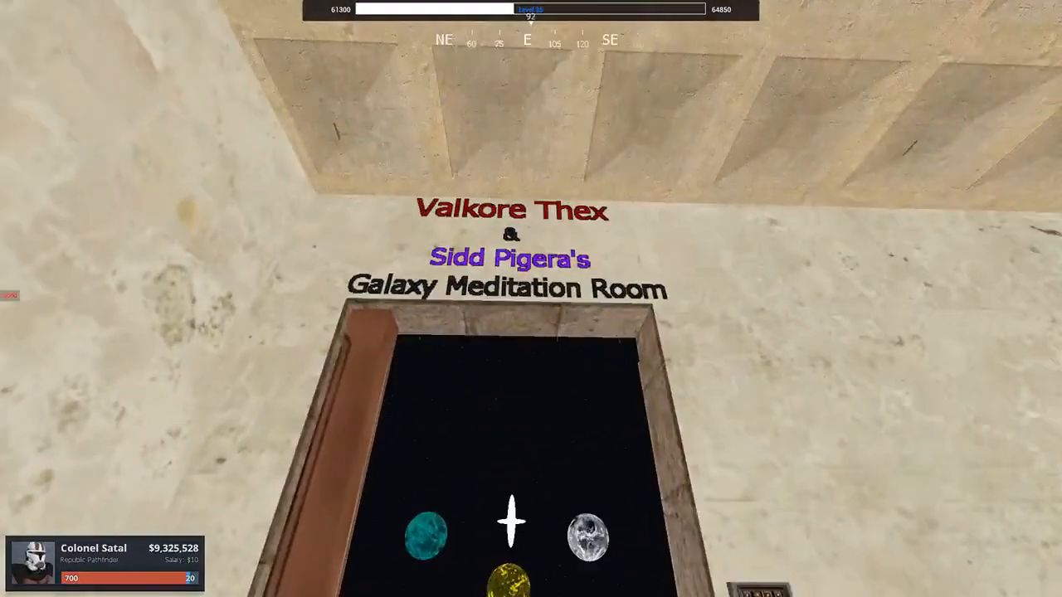
mouse_move(531, 299)
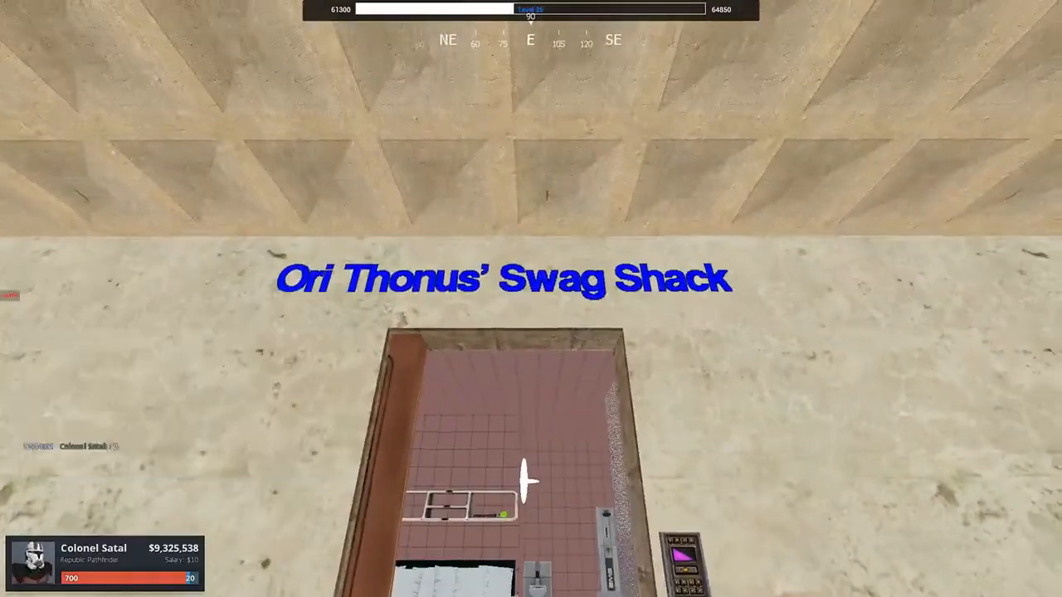
mouse_move(531, 299)
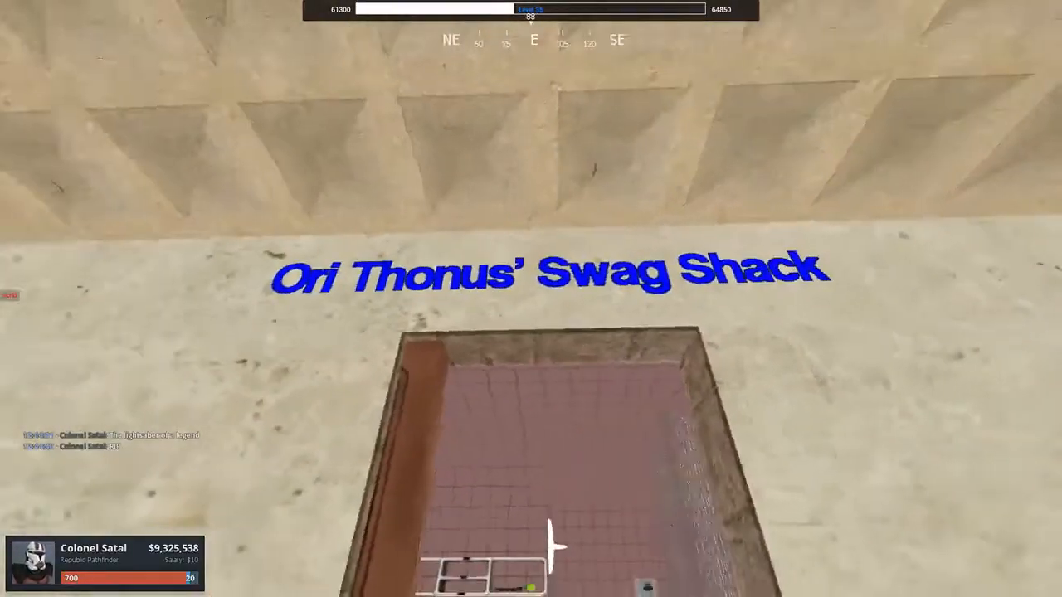
mouse_move(531, 299)
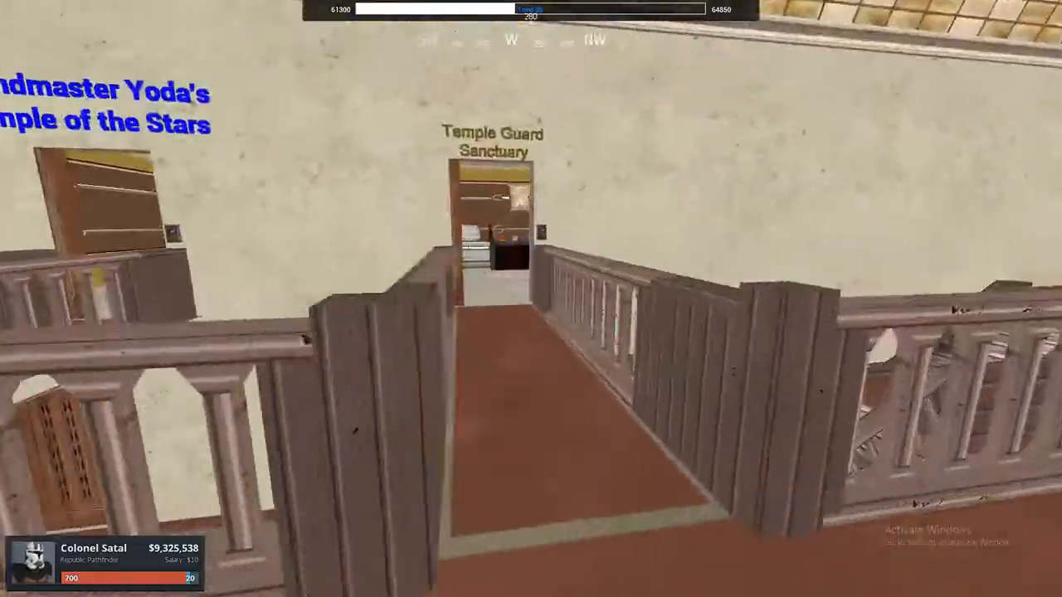
mouse_move(531, 299)
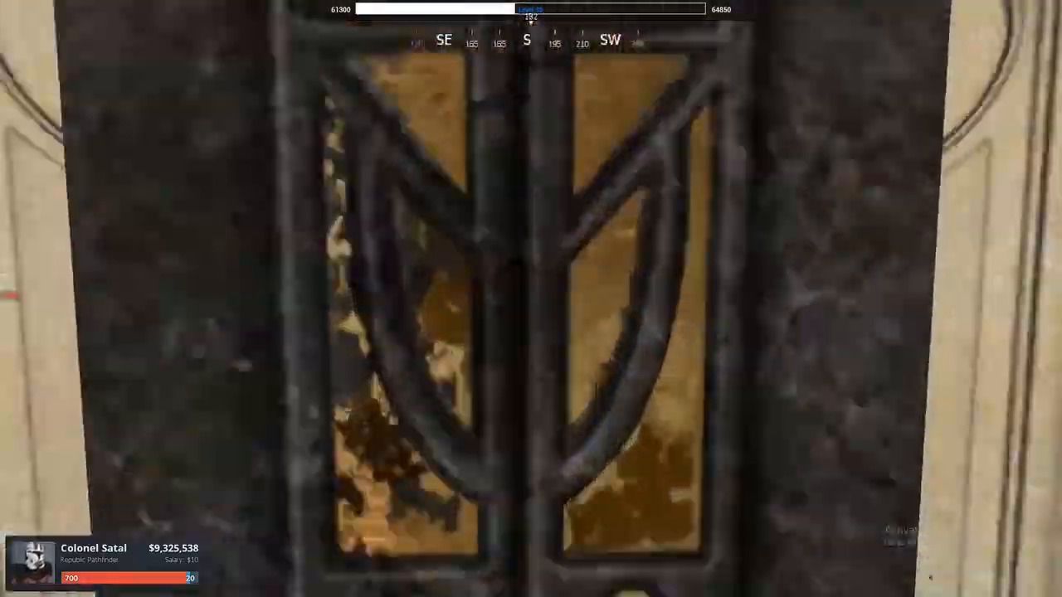
key(w)
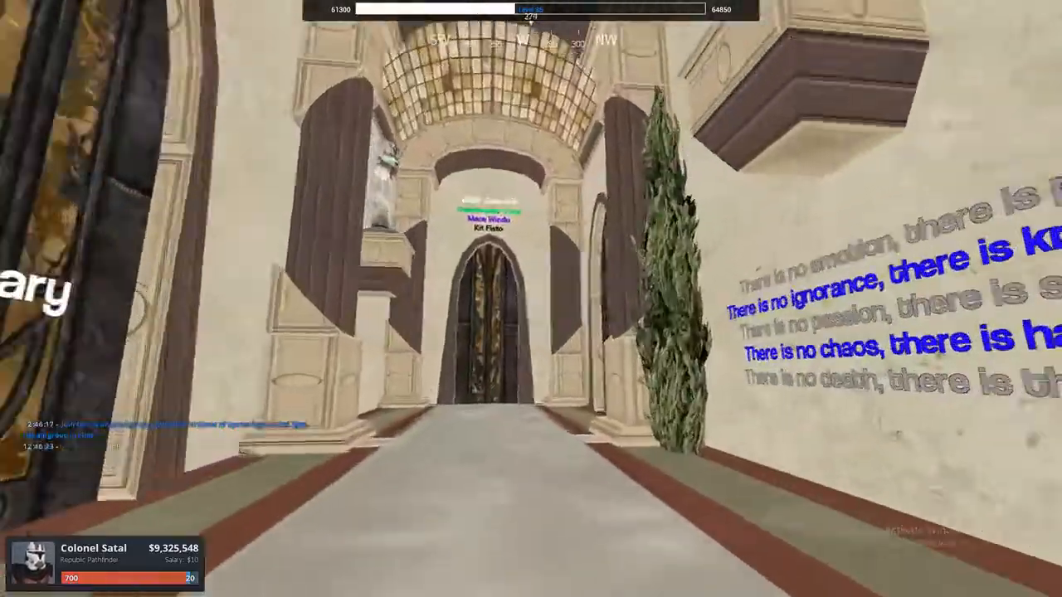